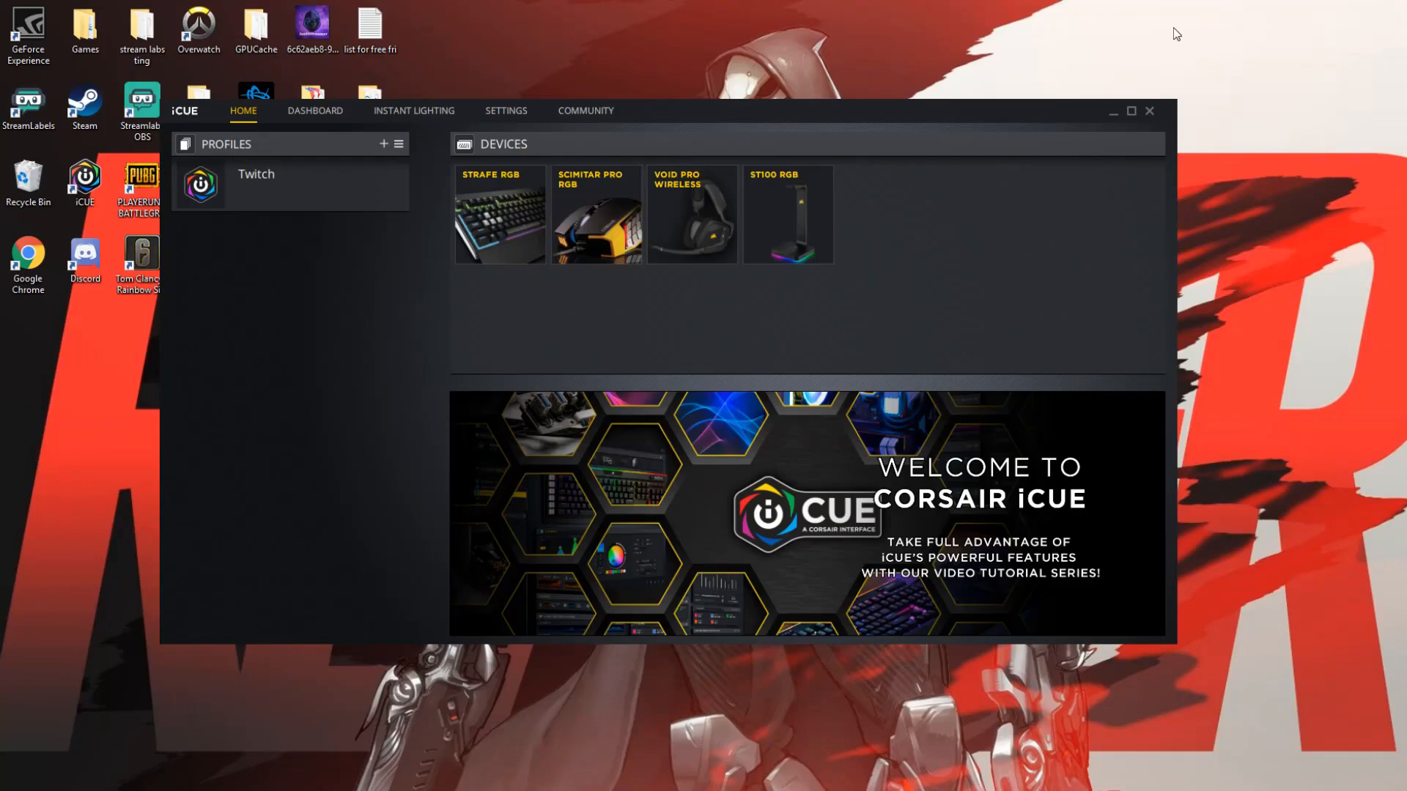
# View the dashboard overview, then return home and open the Scimitar Pro RGB device.
pyautogui.click(1130, 110)
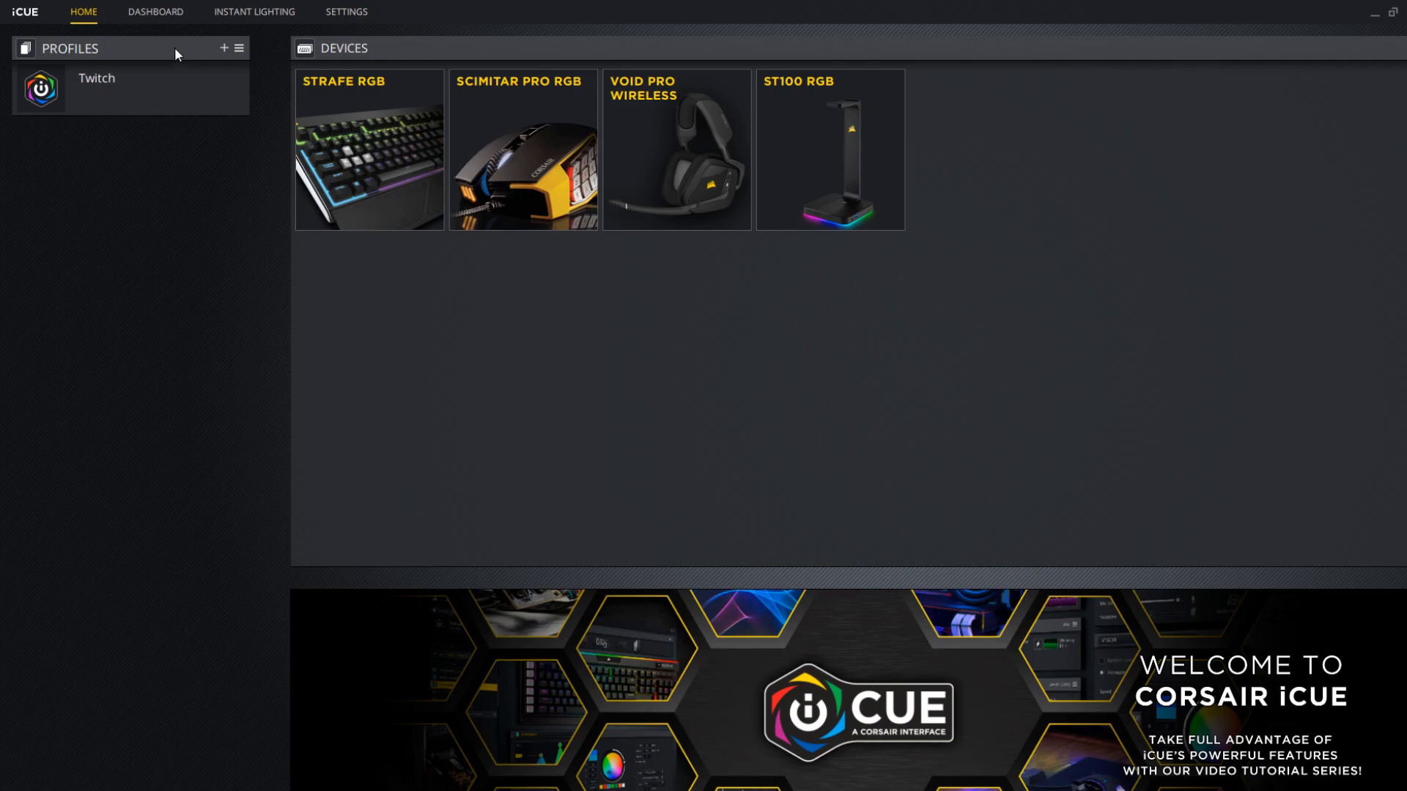
pyautogui.moveTo(290, 97)
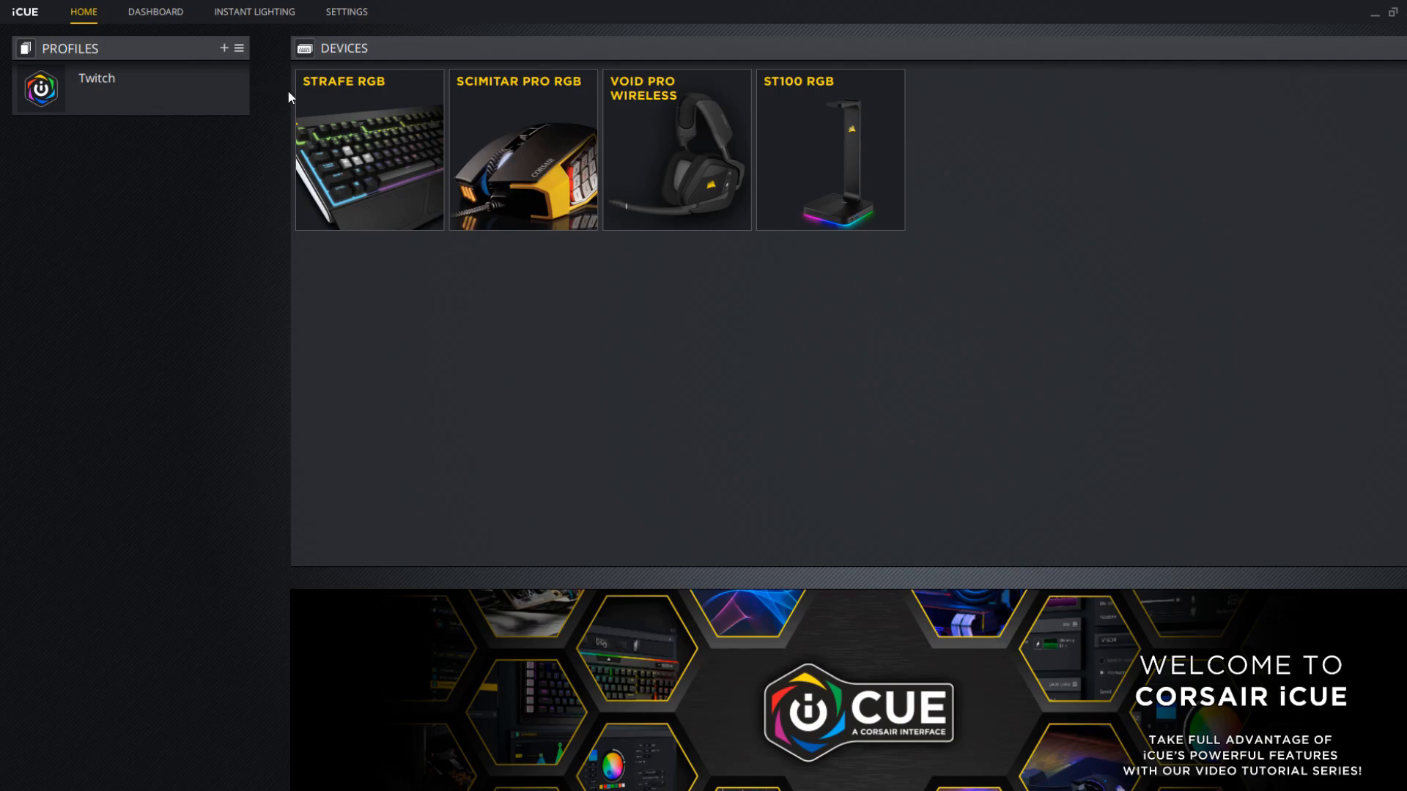
pyautogui.moveTo(155, 12)
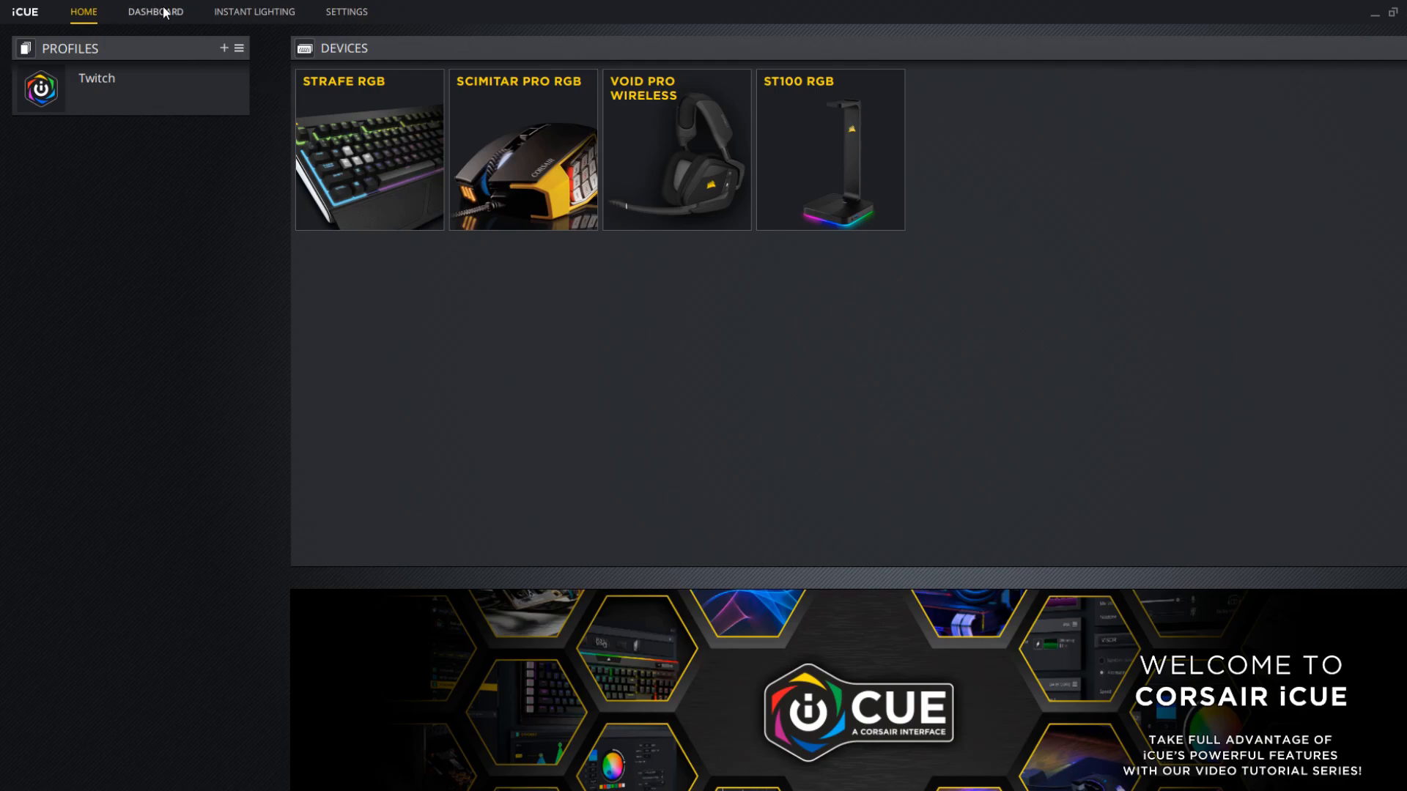
pyautogui.click(154, 11)
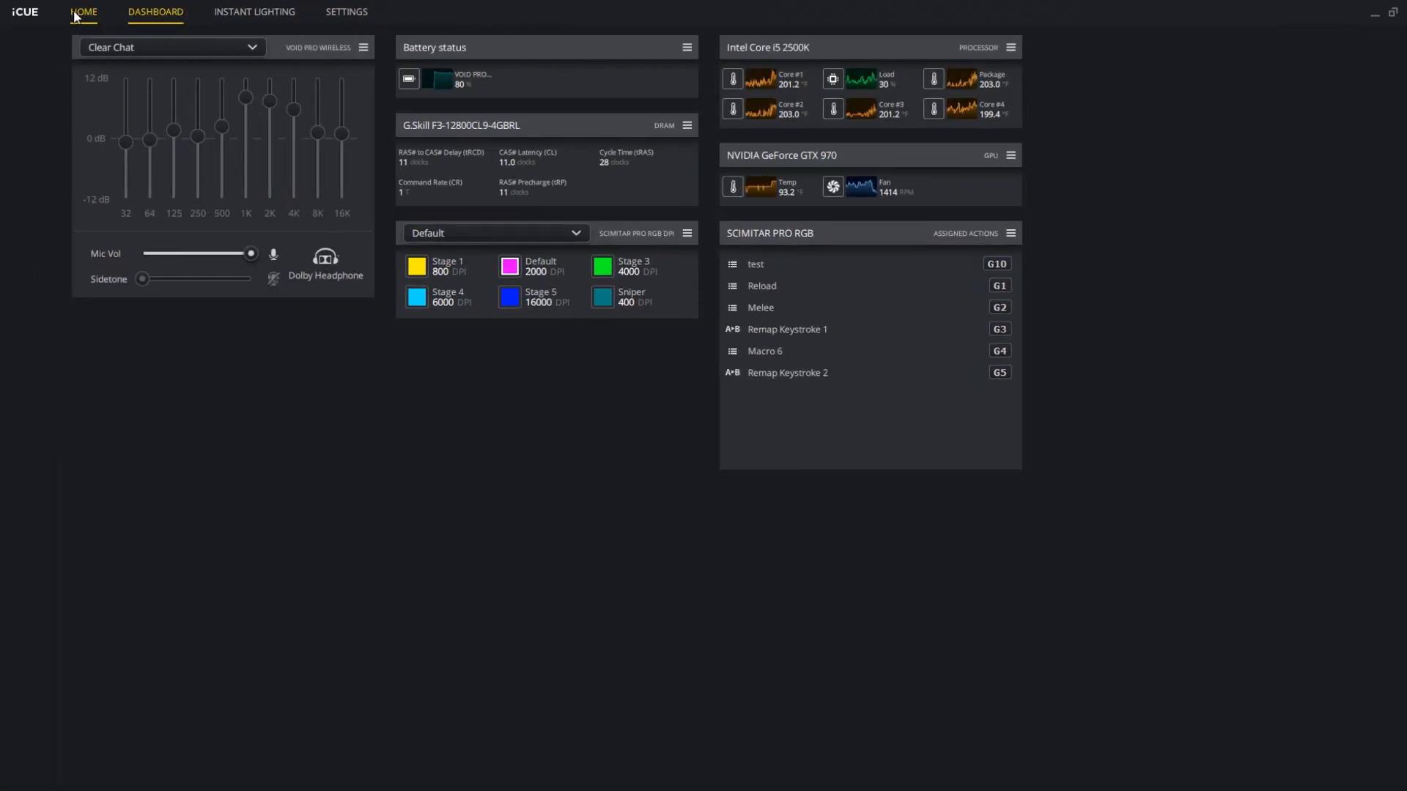
pyautogui.click(82, 12)
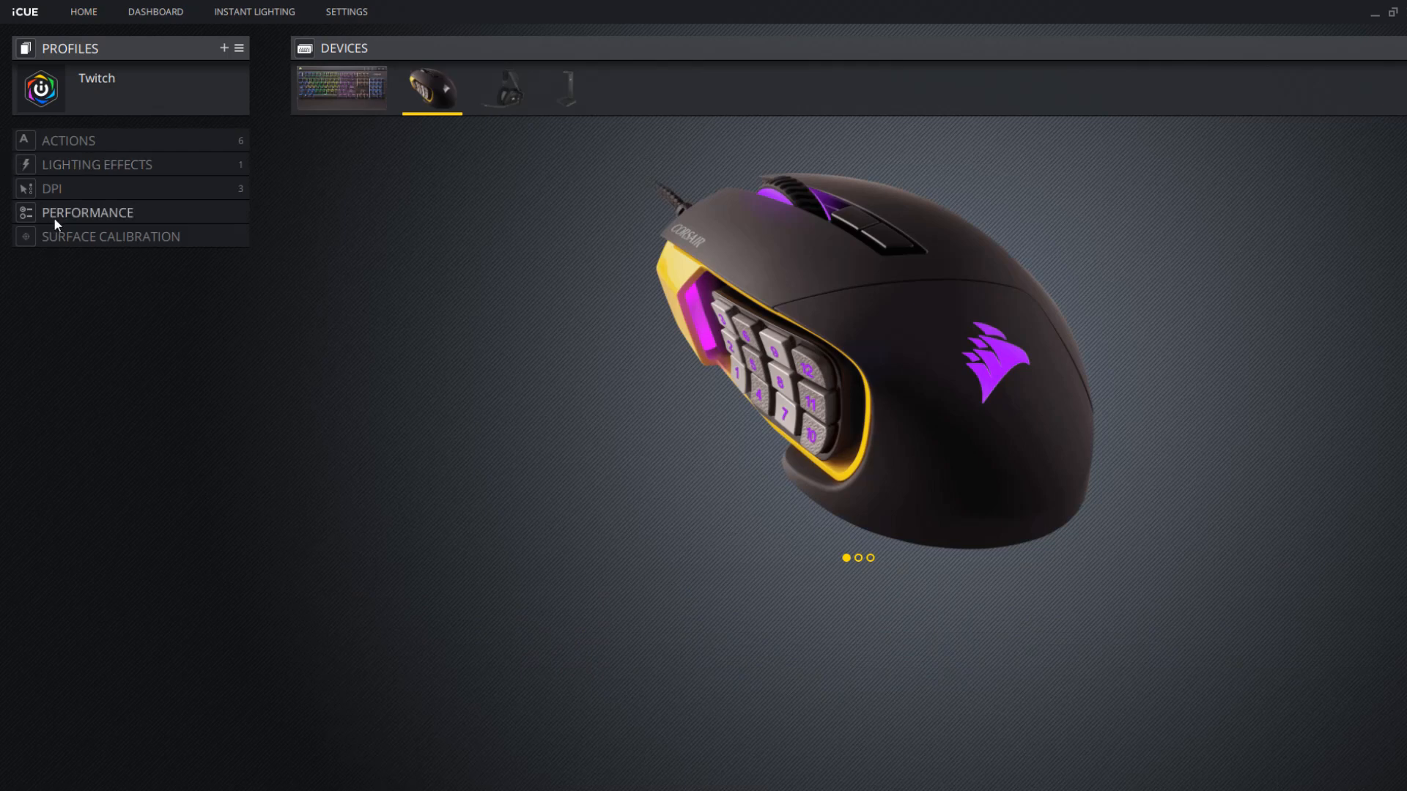
# Show the mouse's actions list with the 'test' macro's recorded key steps.
pyautogui.click(69, 141)
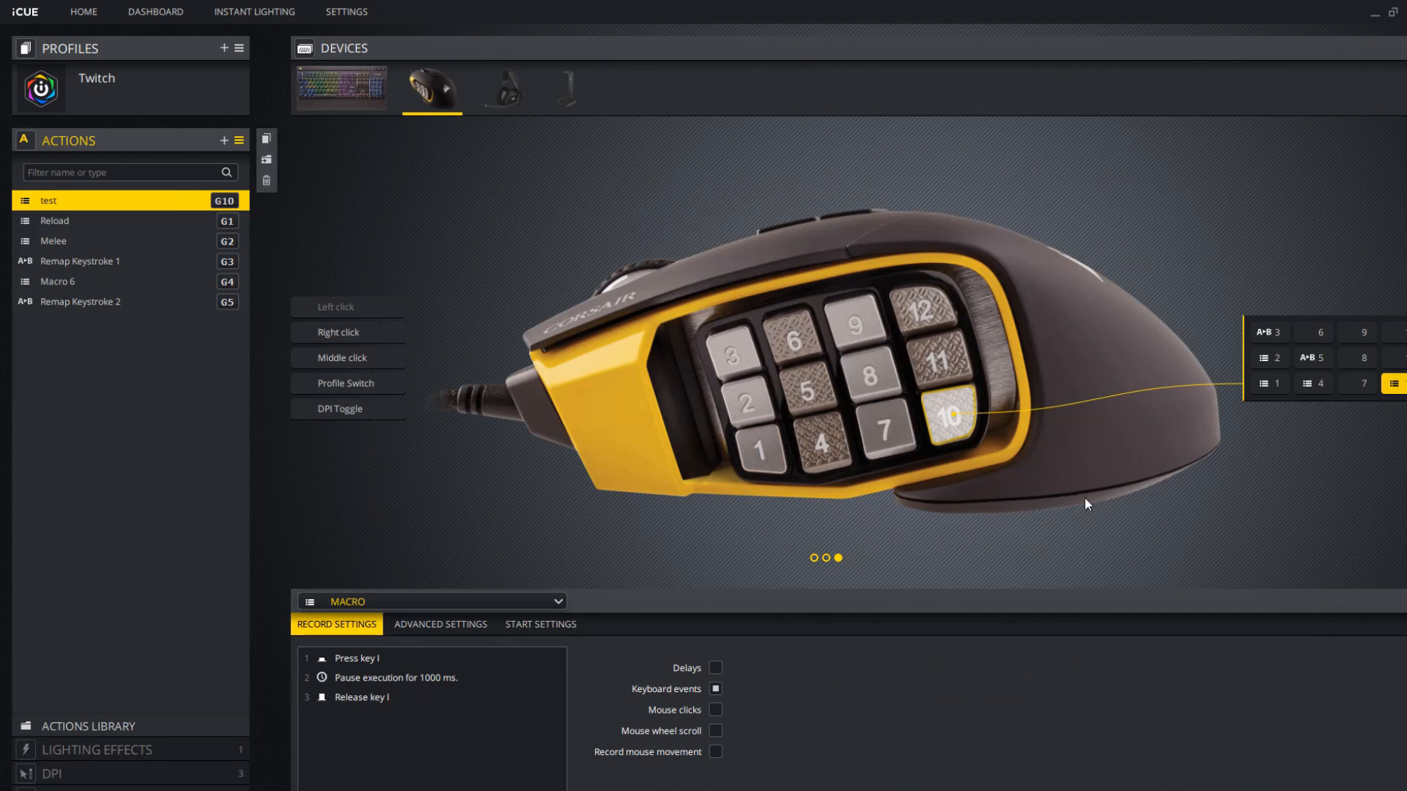
pyautogui.moveTo(911, 485)
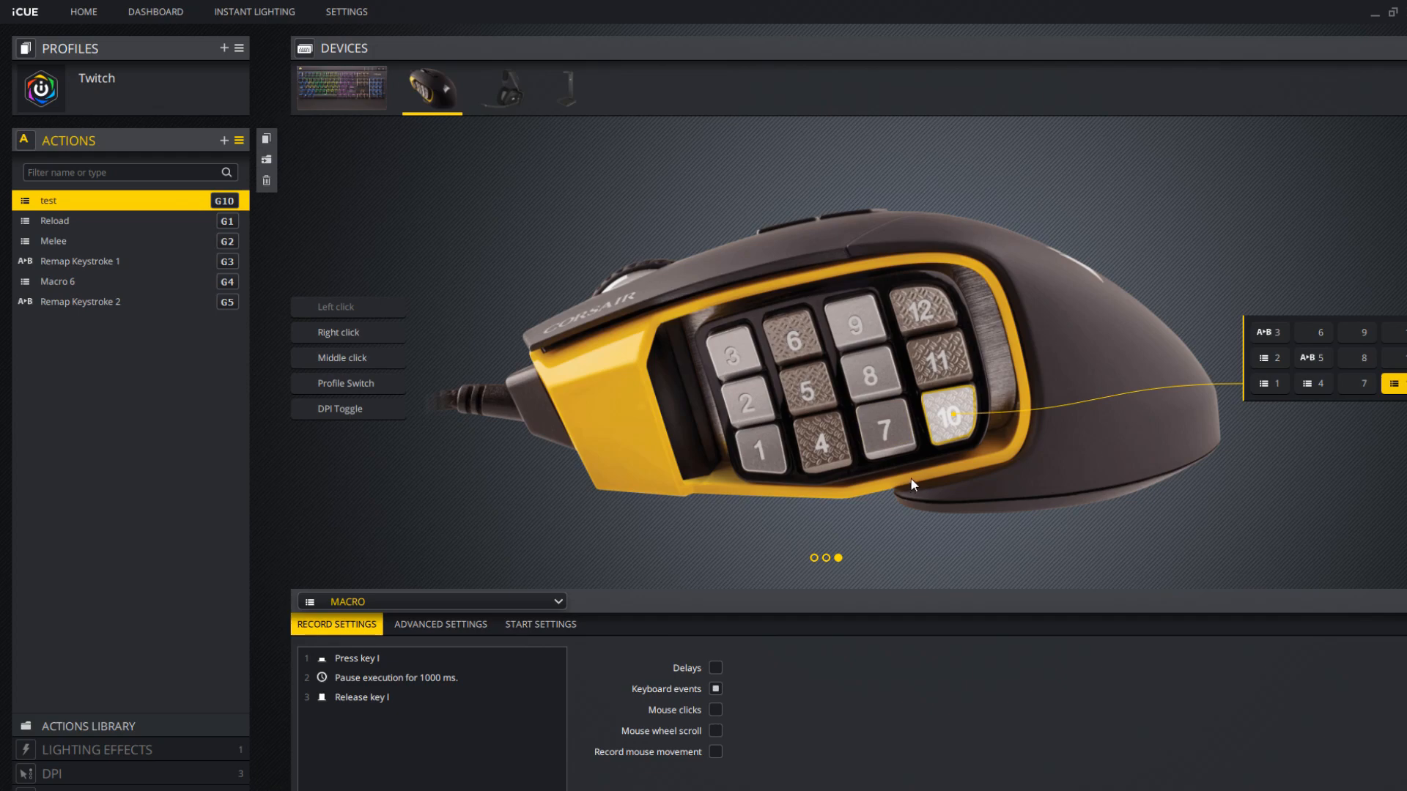
pyautogui.moveTo(654, 473)
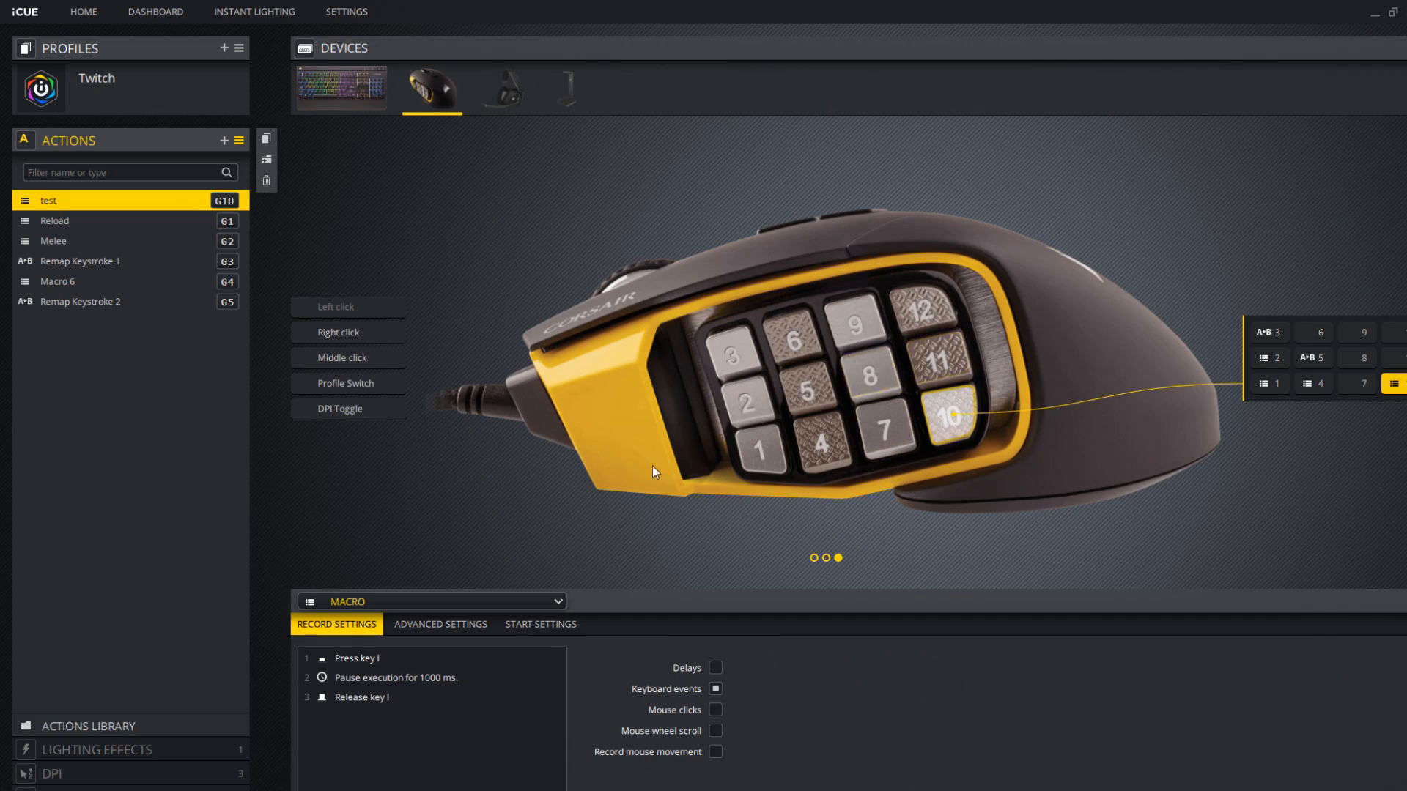
pyautogui.moveTo(998, 437)
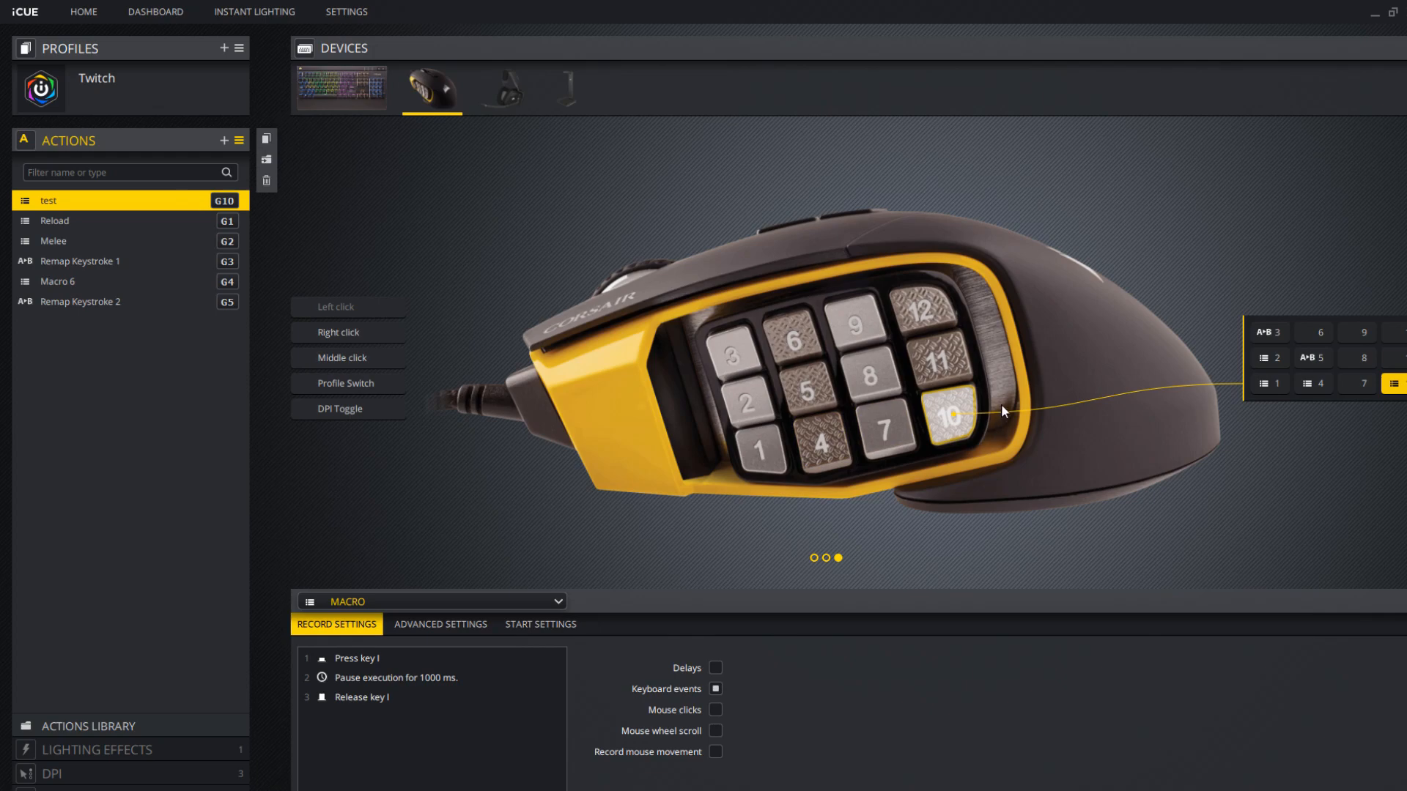
pyautogui.moveTo(703, 387)
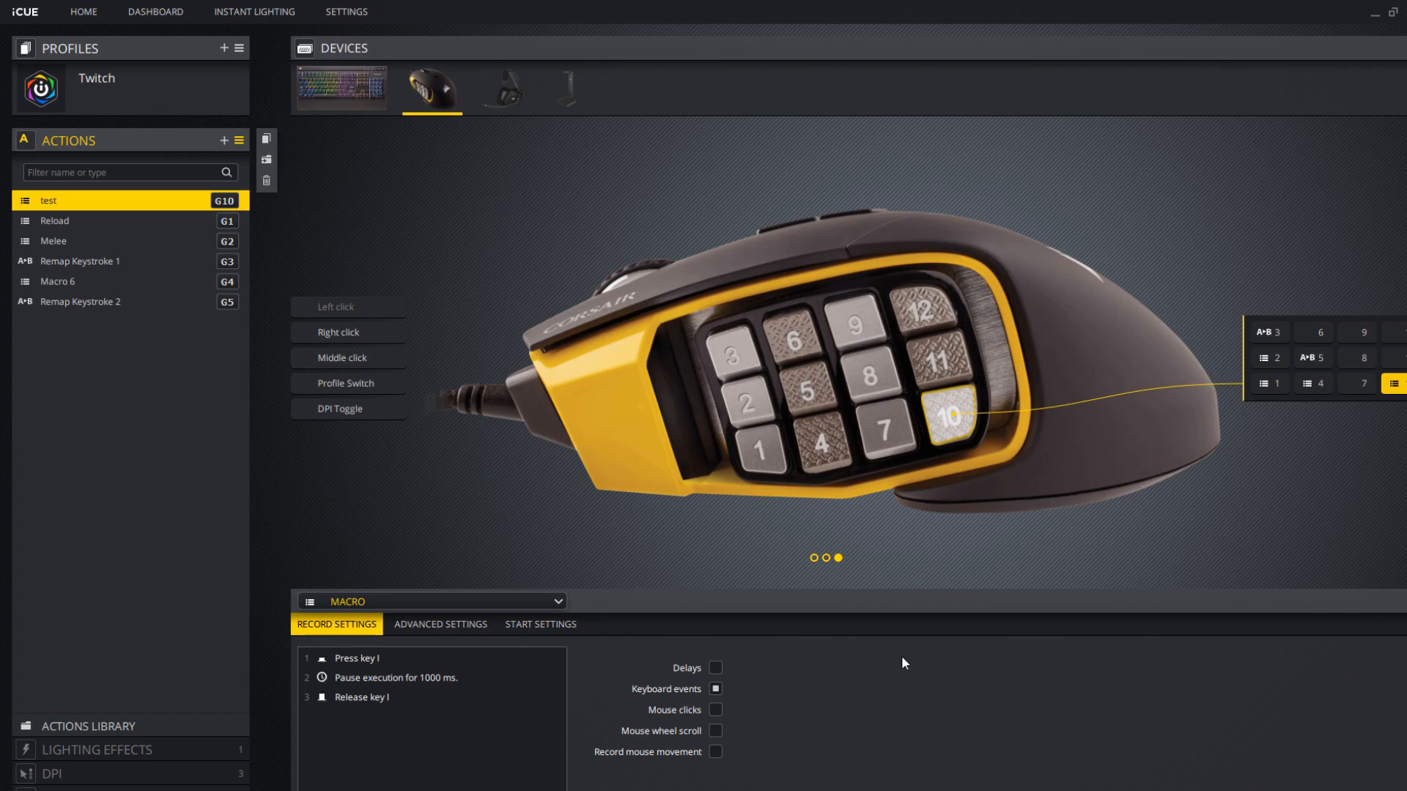
pyautogui.moveTo(966, 612)
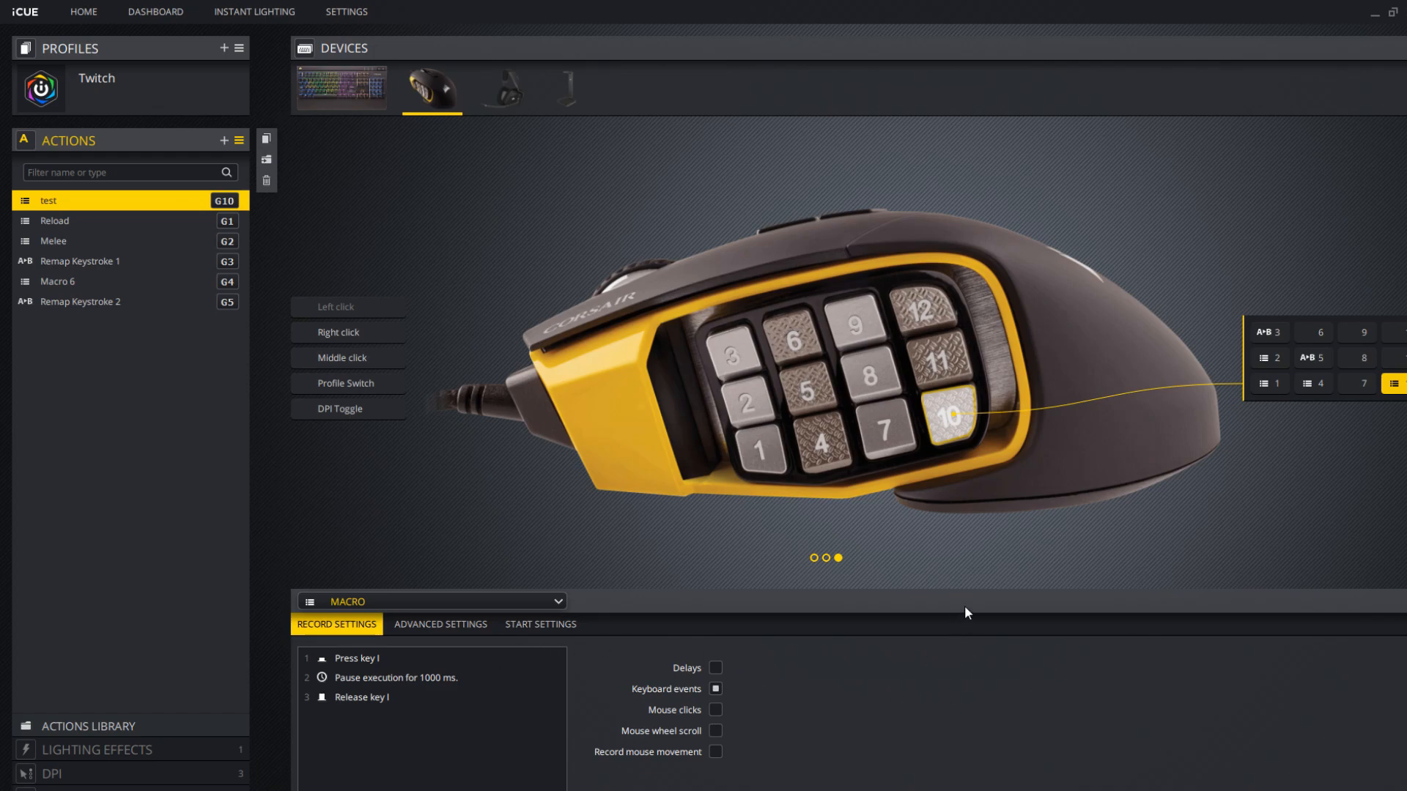
pyautogui.moveTo(928, 574)
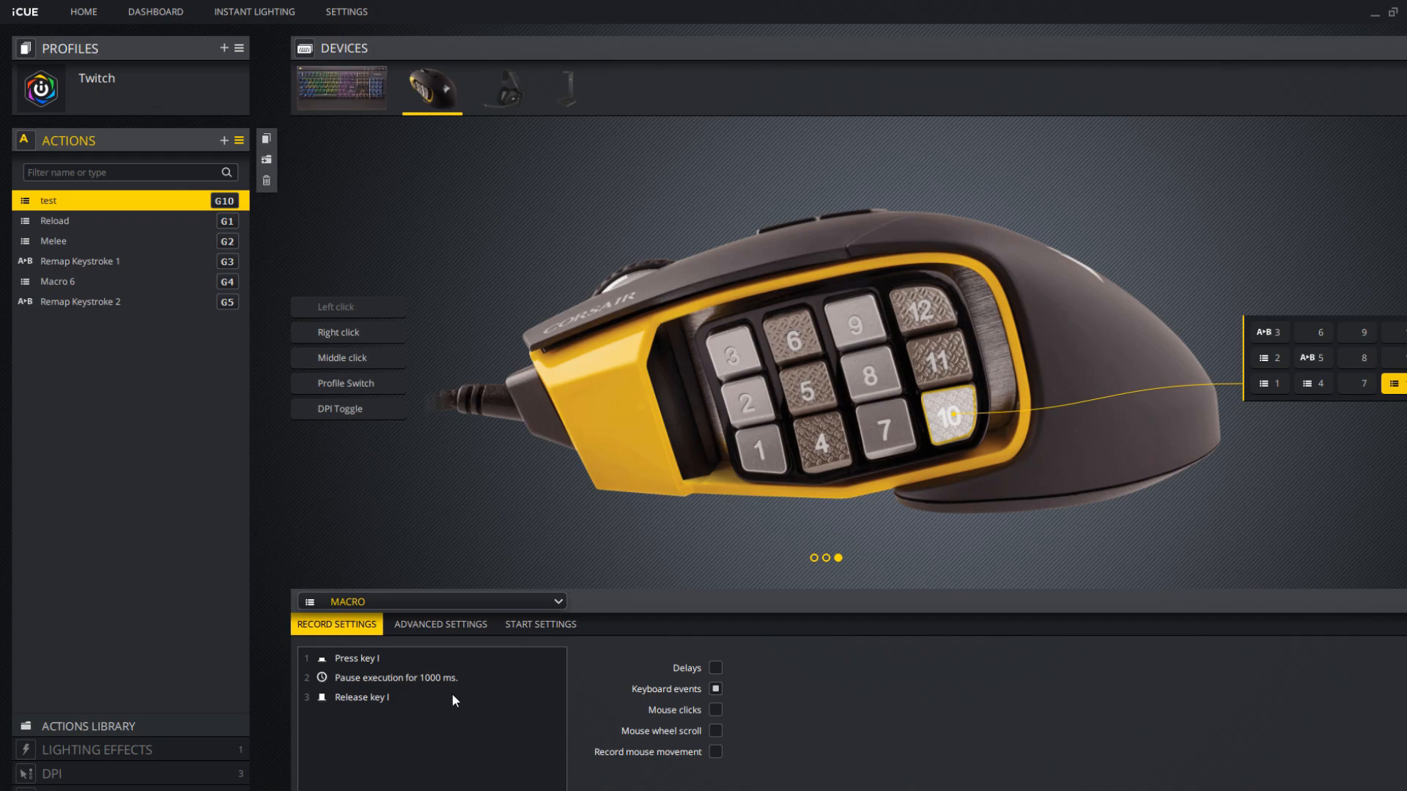
pyautogui.moveTo(1108, 716)
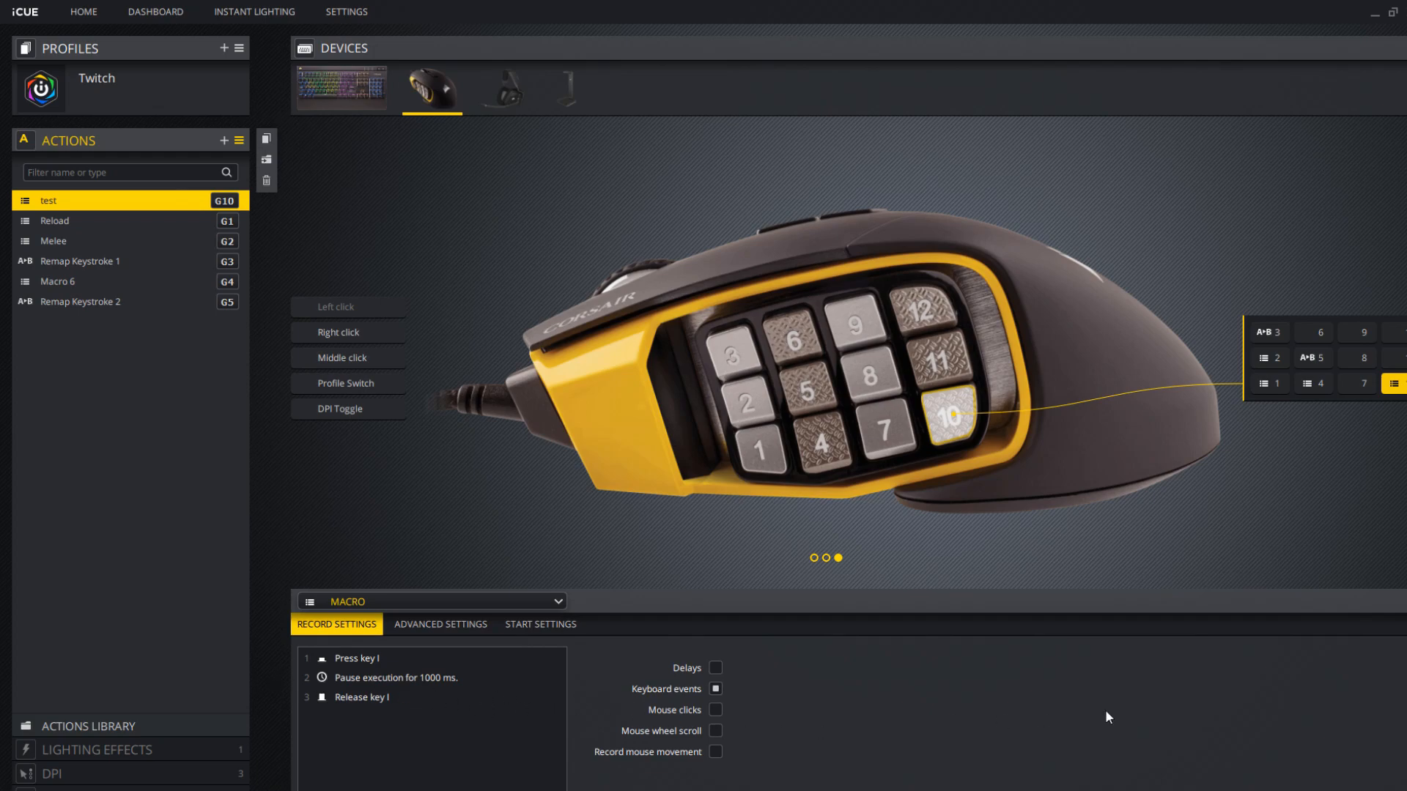
pyautogui.moveTo(1385, 51)
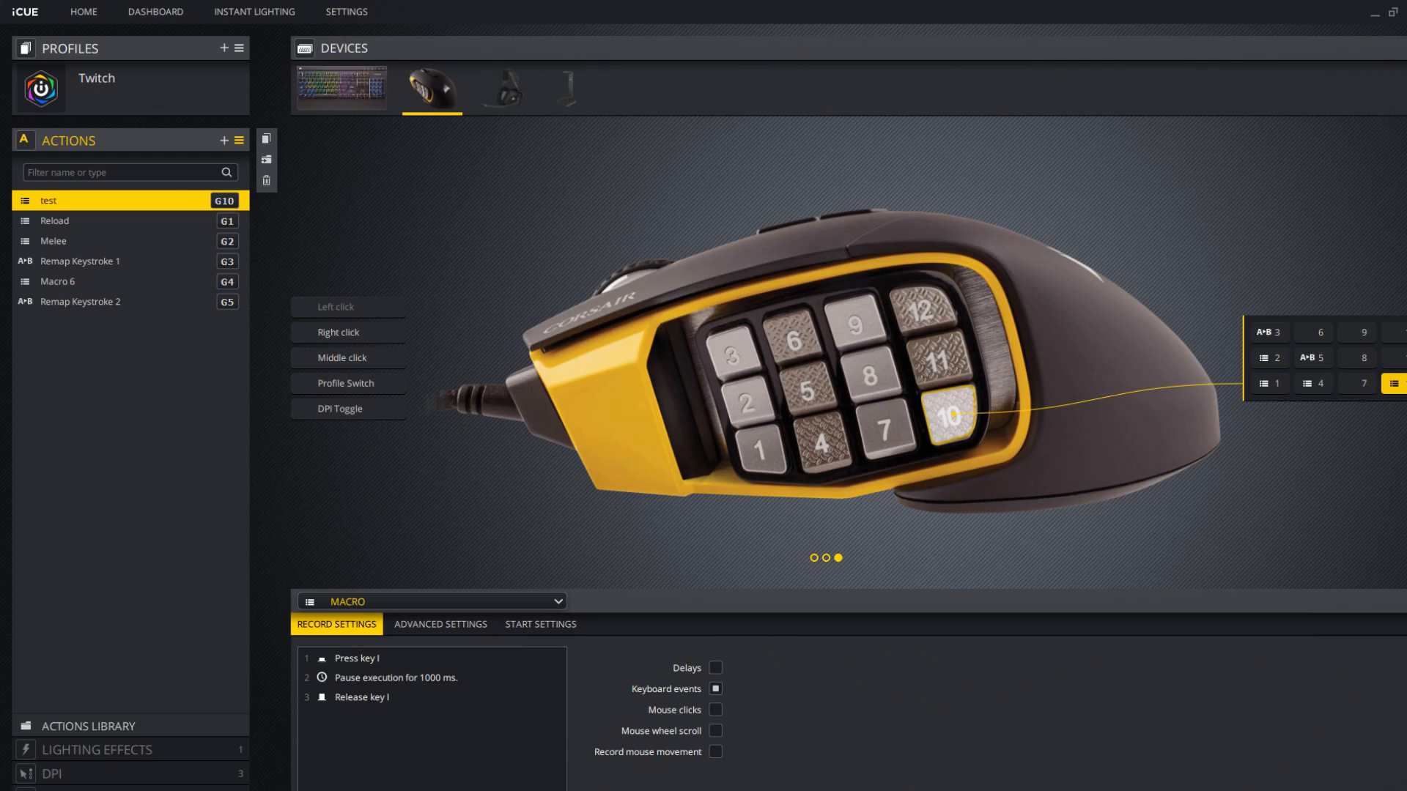
pyautogui.moveTo(857, 249)
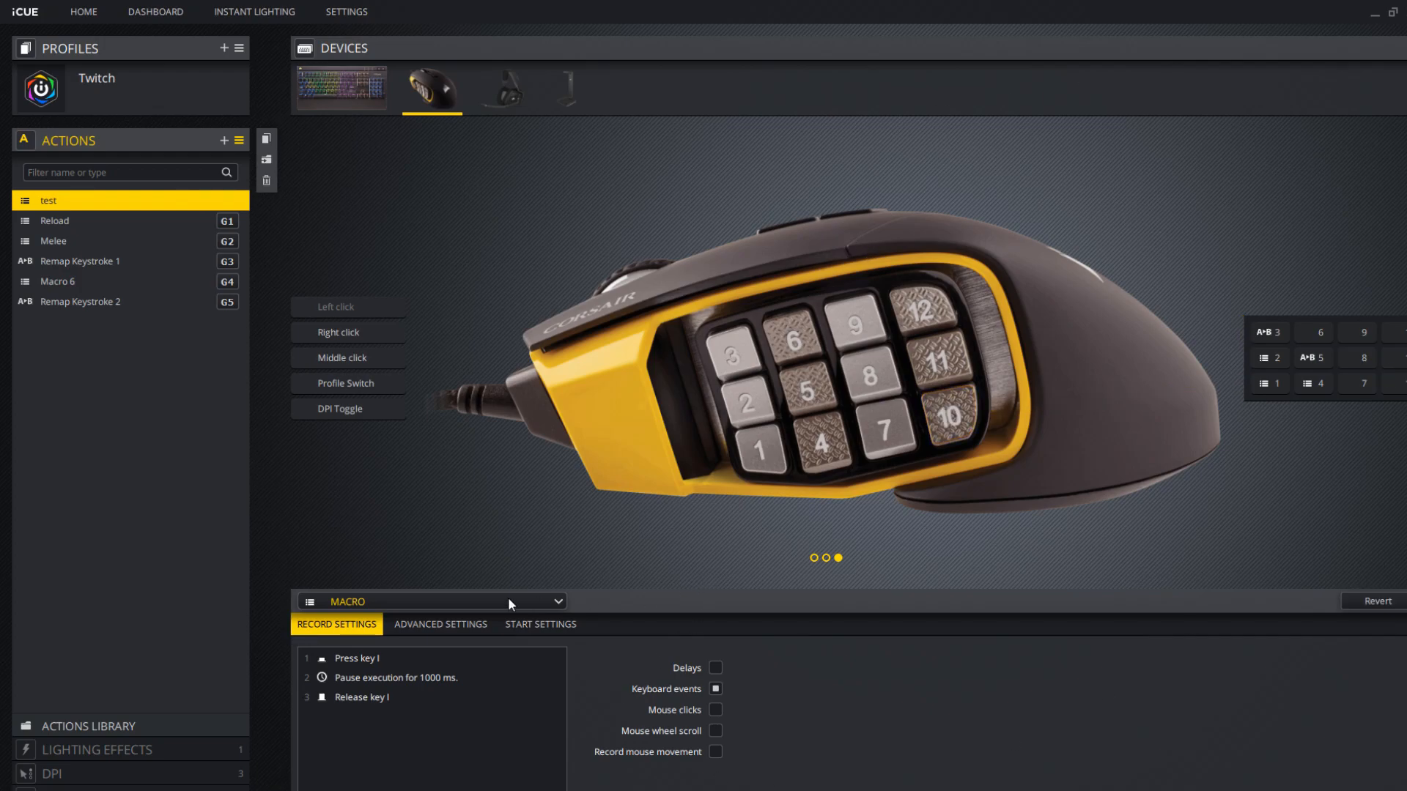
# Create a new blank action 'Macro 5' in the Scimitar's actions panel.
pyautogui.click(429, 602)
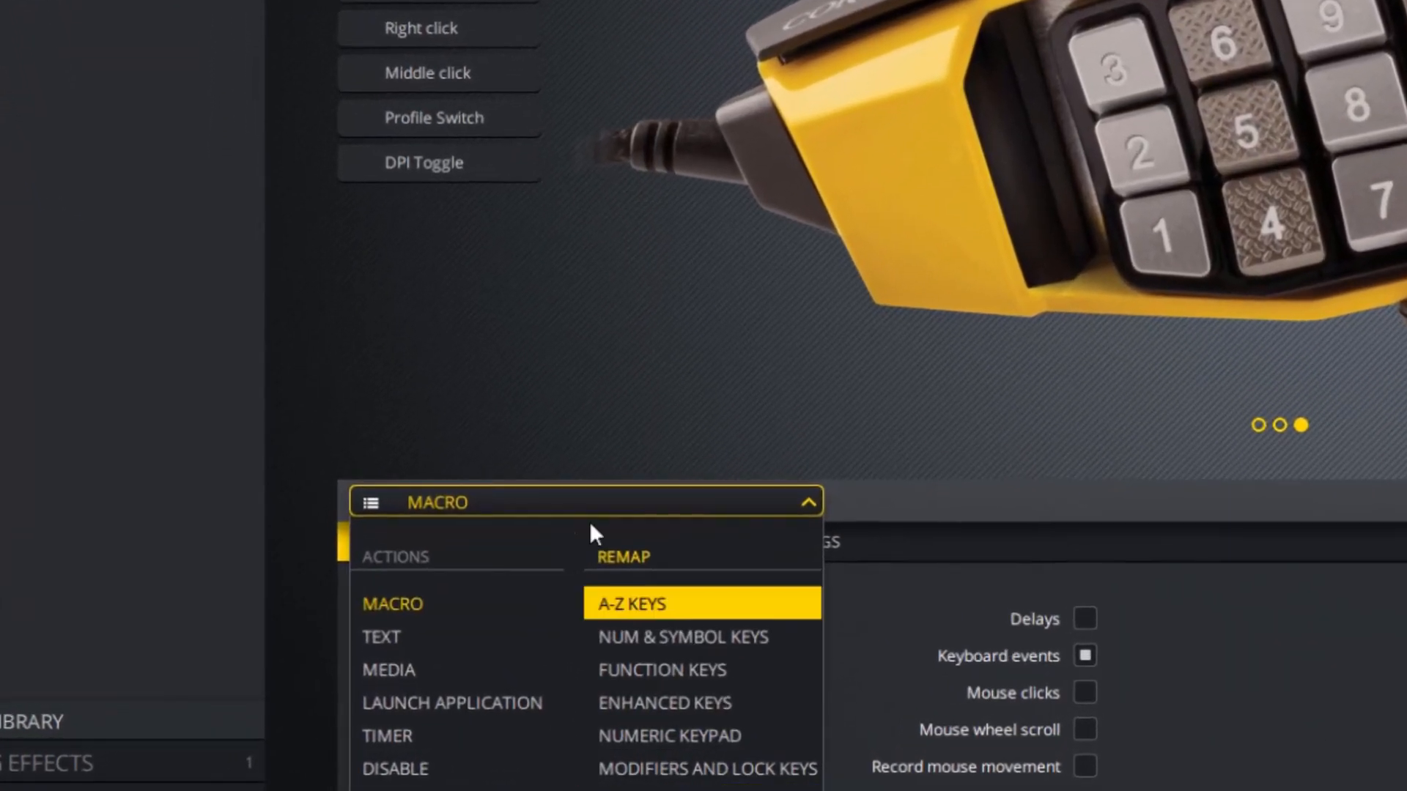
pyautogui.click(630, 602)
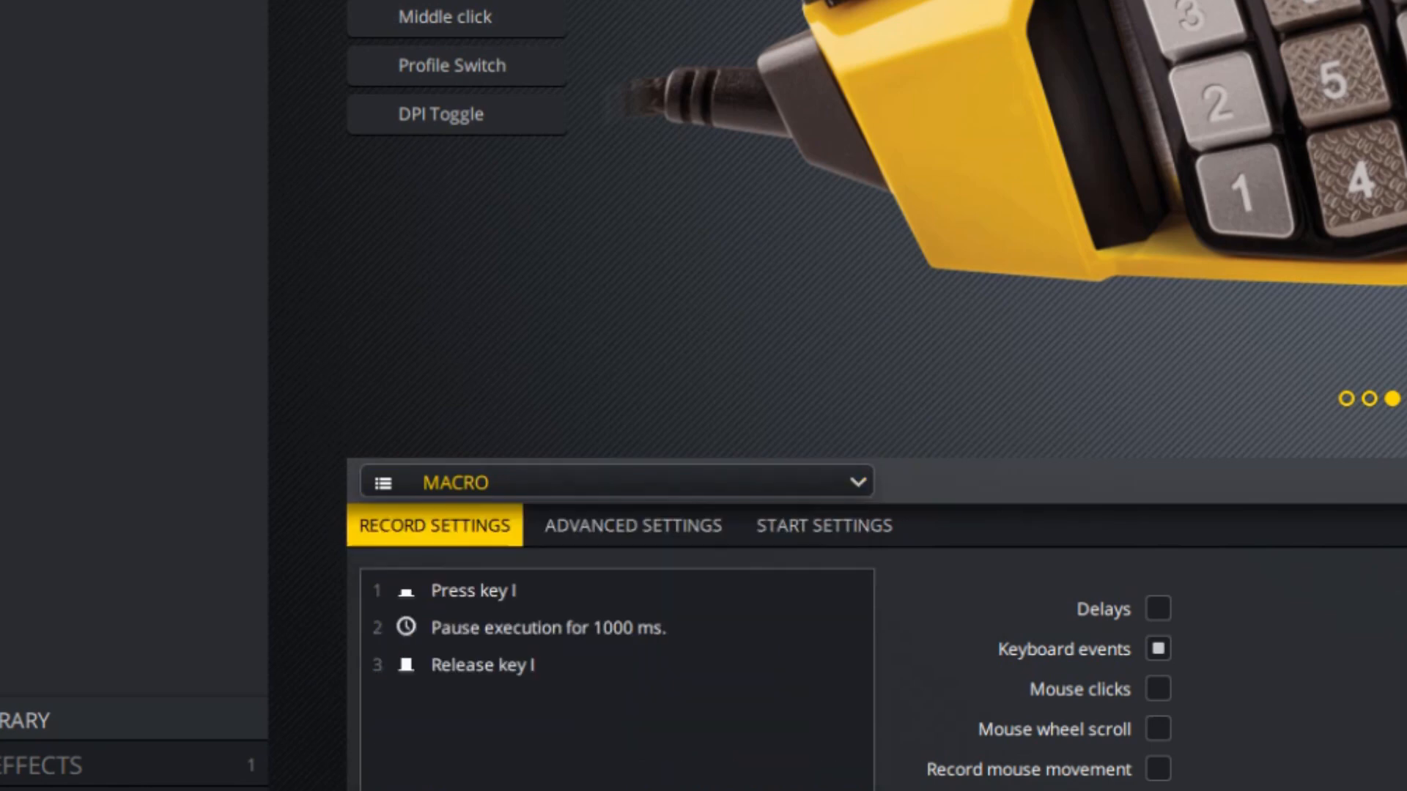
pyautogui.click(79, 301)
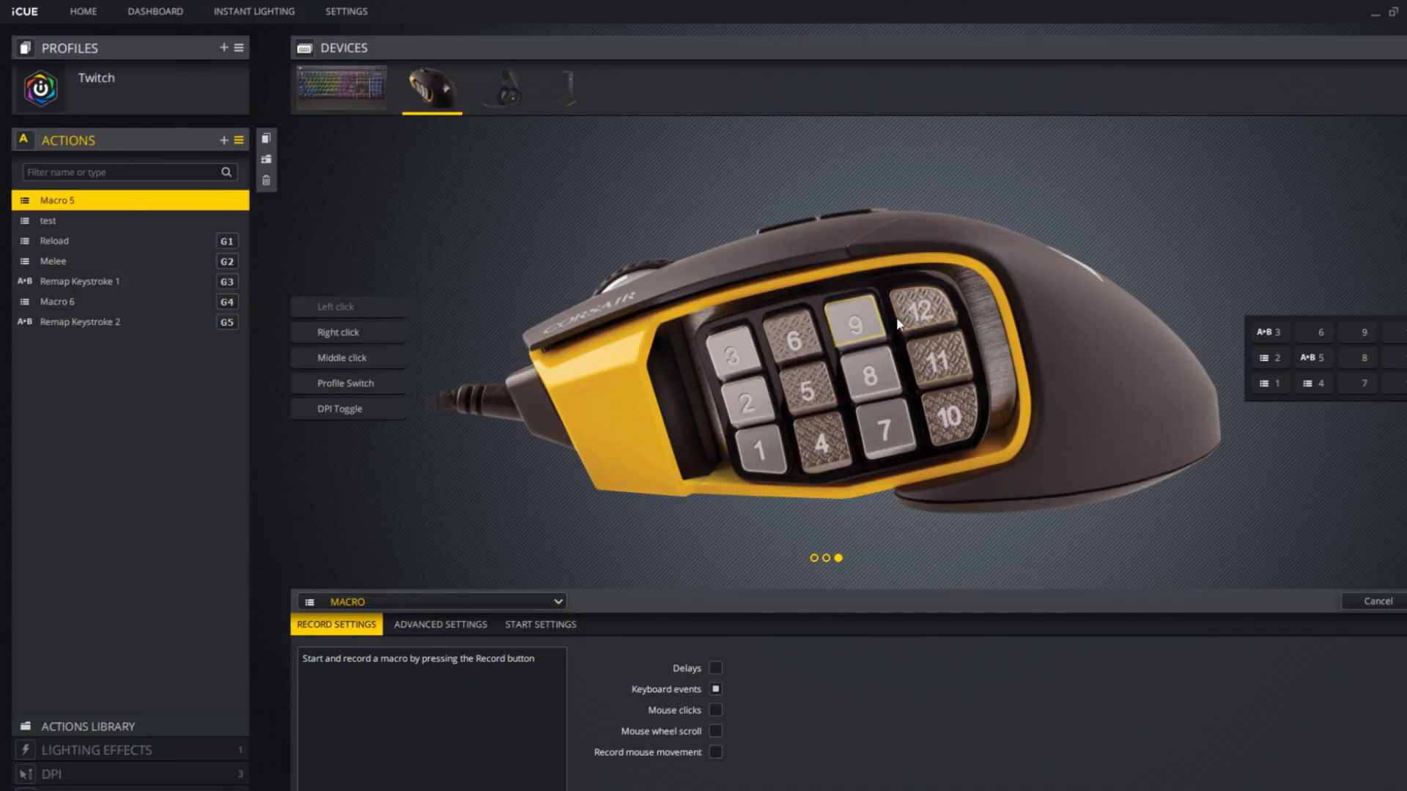
# Bind the new action to side button 12 as a Remap Keystroke typing G.
pyautogui.click(918, 312)
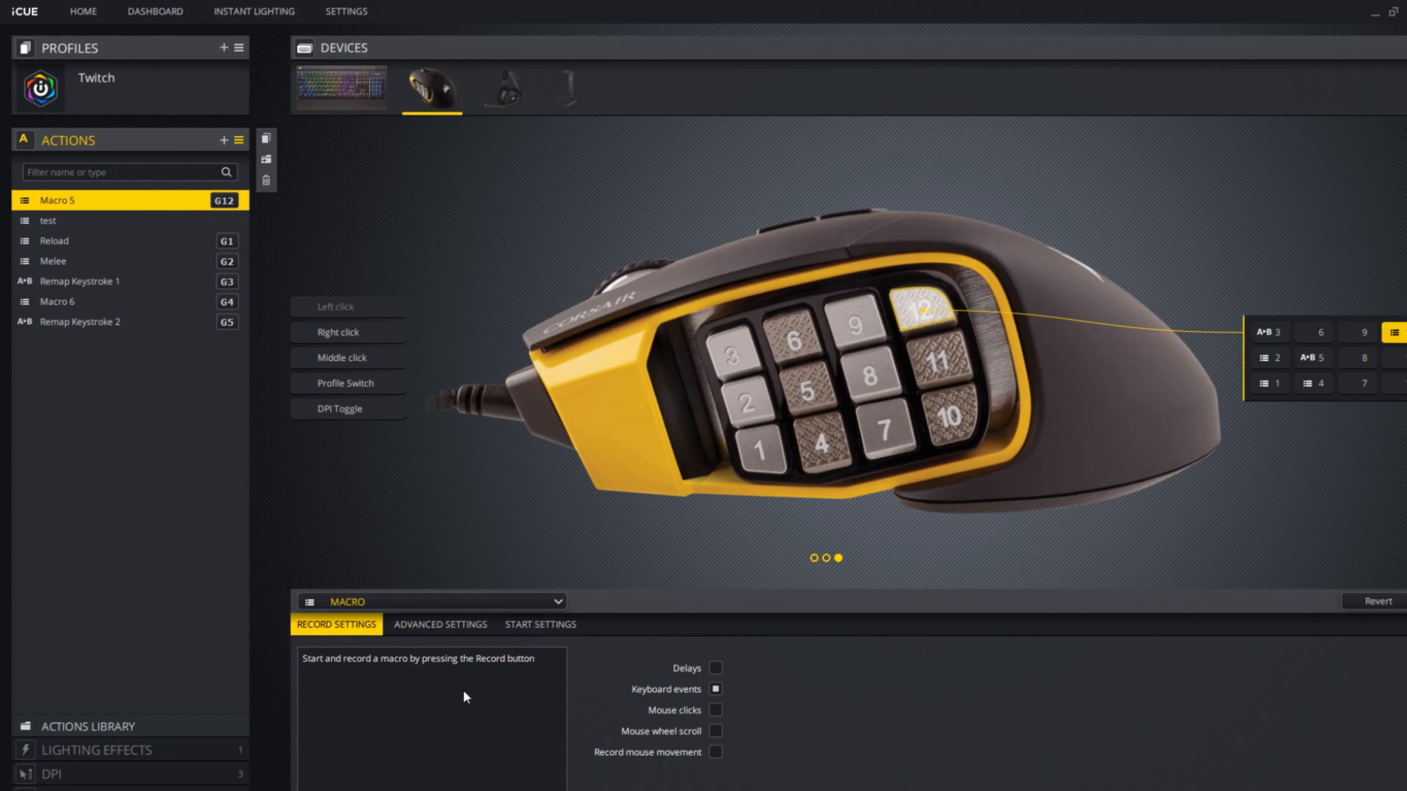
pyautogui.click(431, 601)
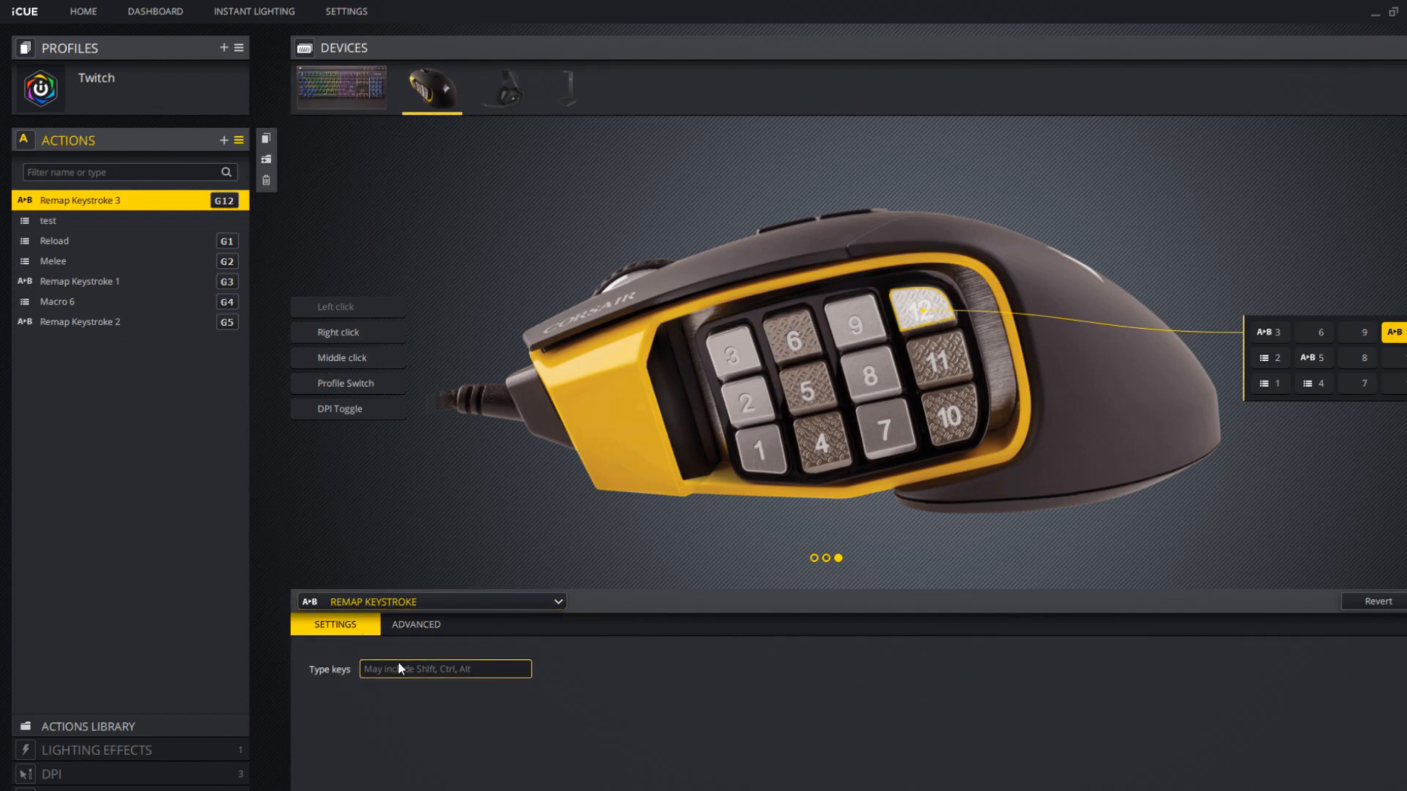
pyautogui.write('G')
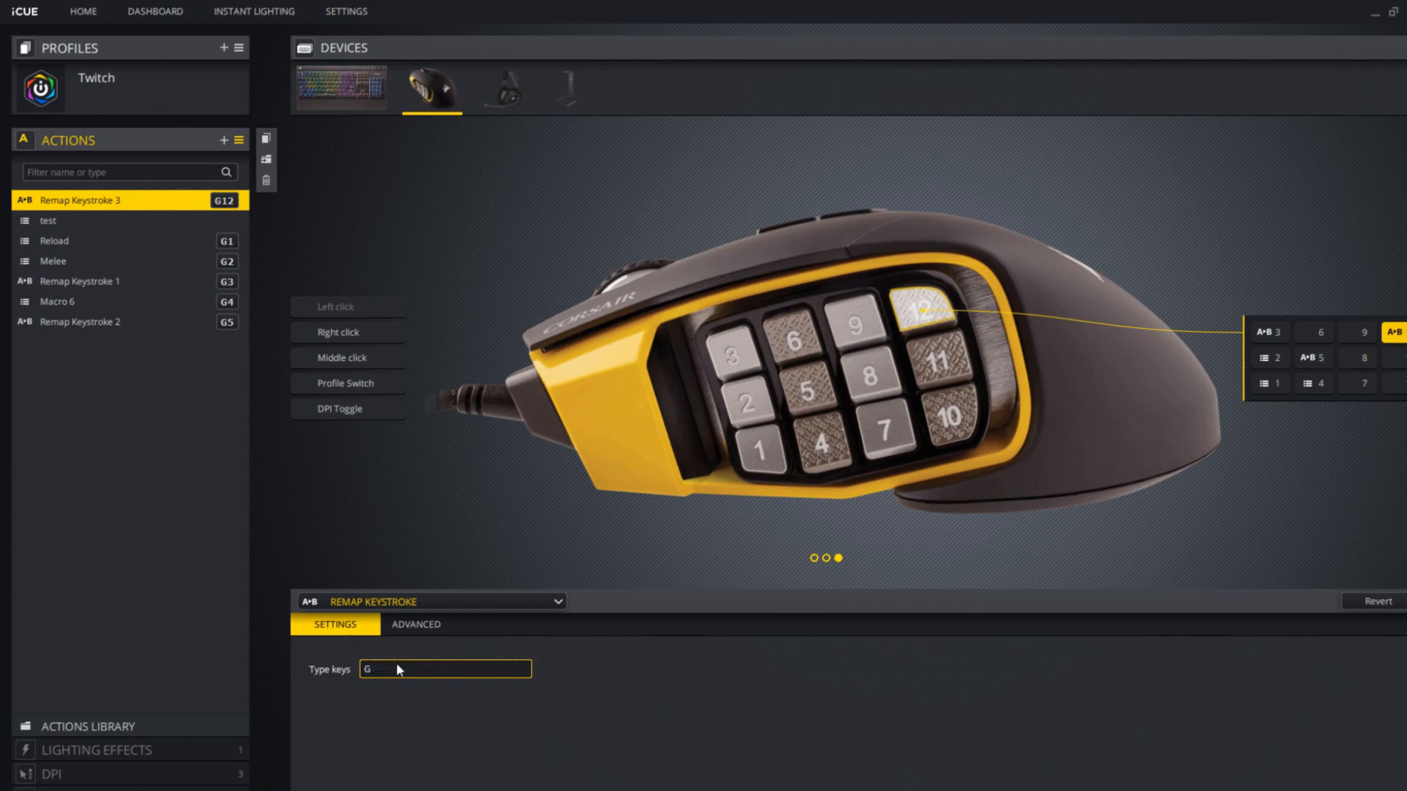
pyautogui.moveTo(431, 656)
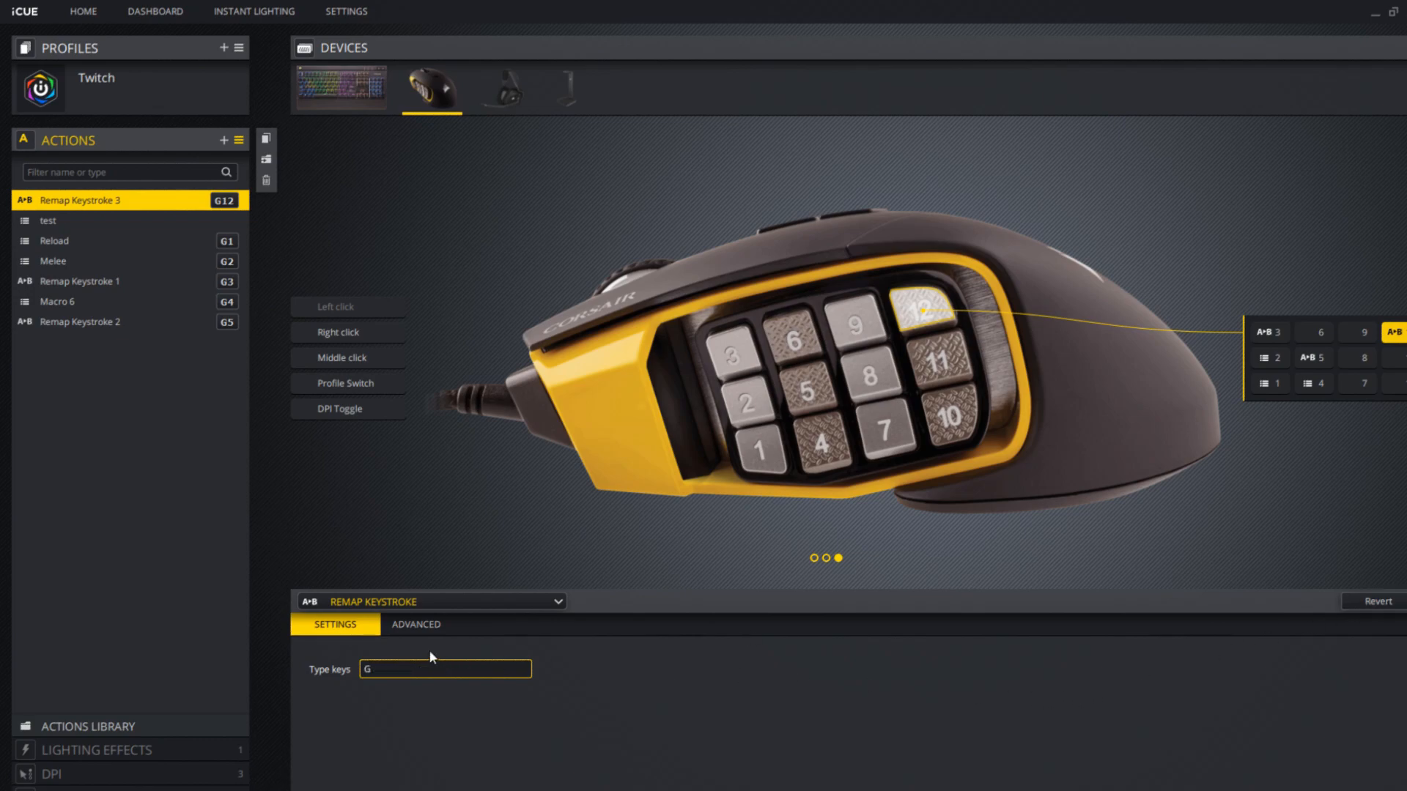
pyautogui.moveTo(1025, 453)
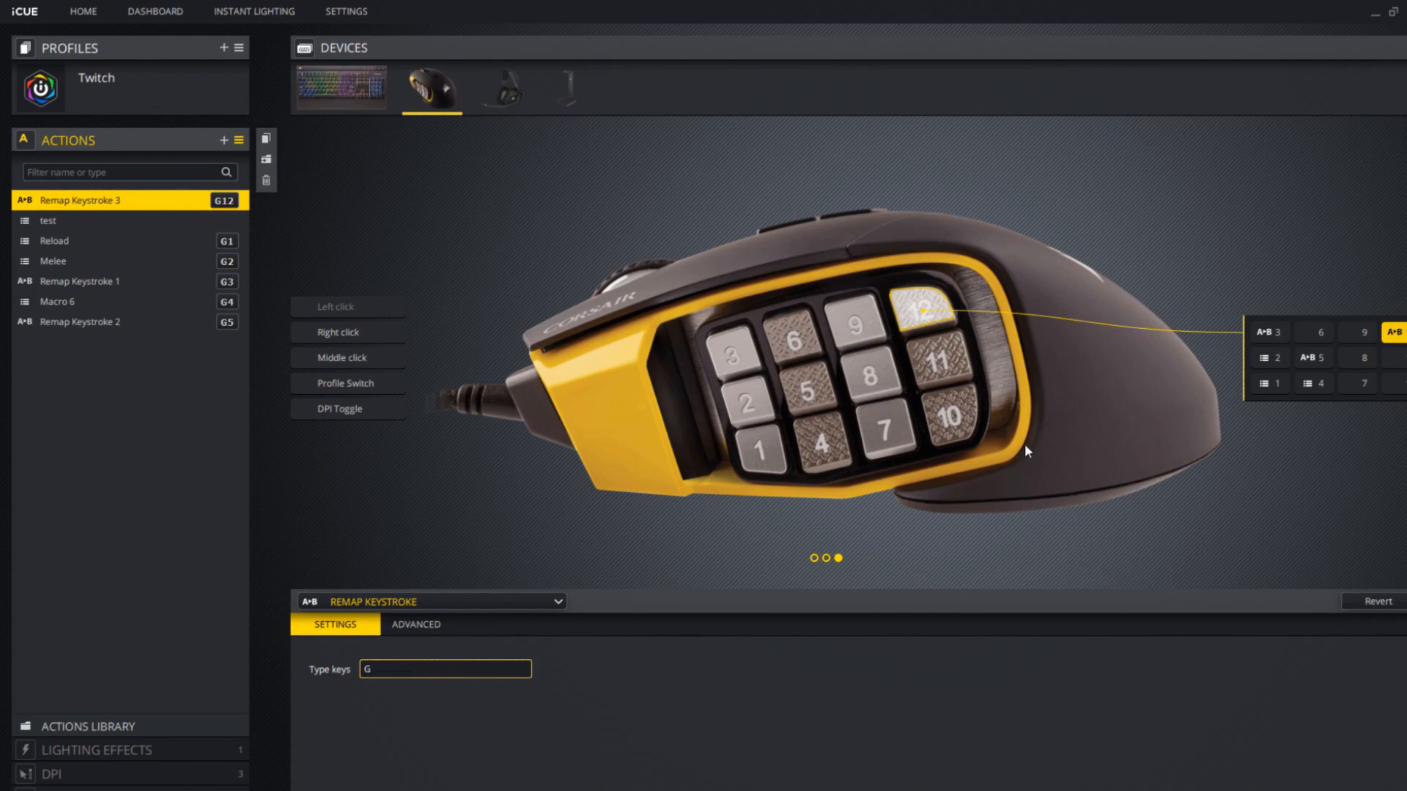
pyautogui.moveTo(790, 374)
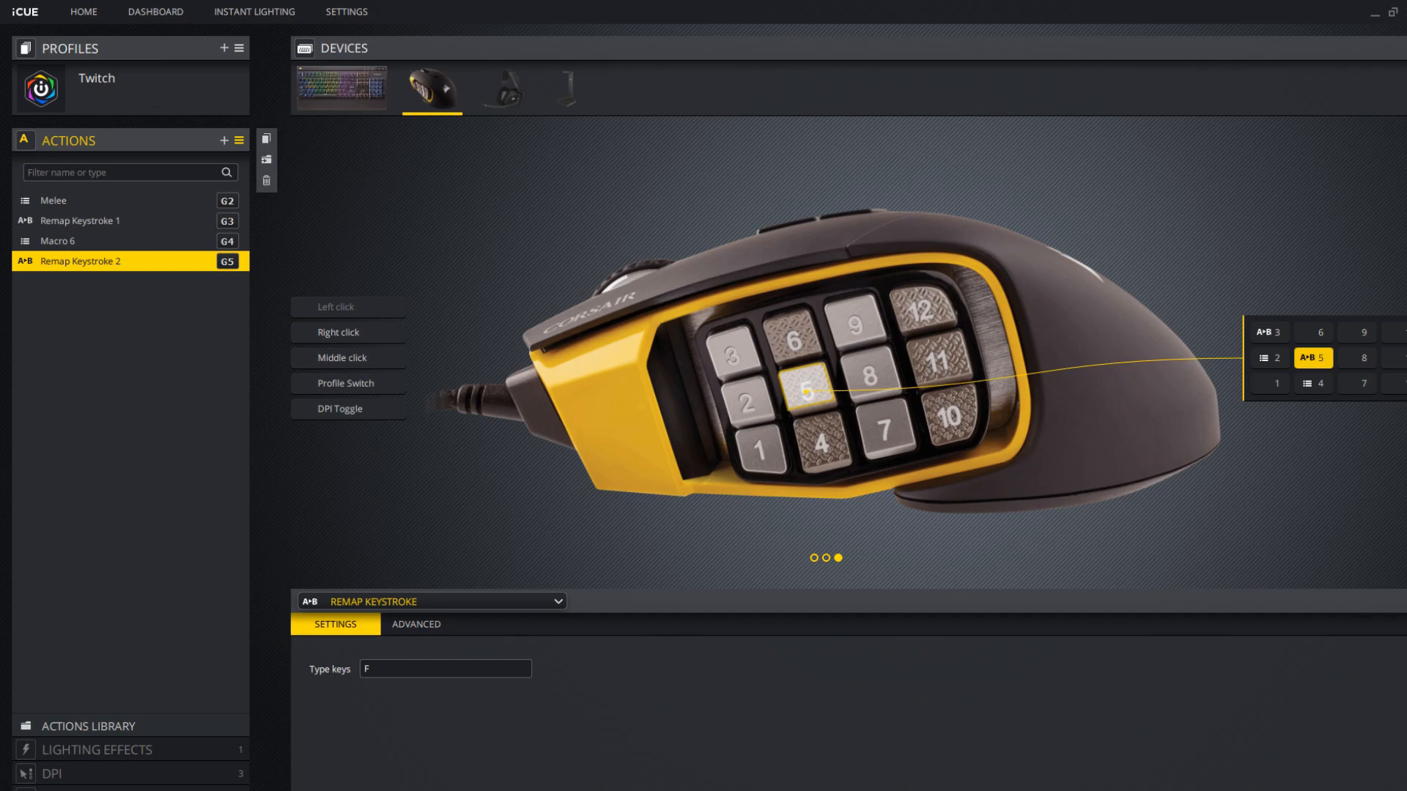
pyautogui.moveTo(27, 683)
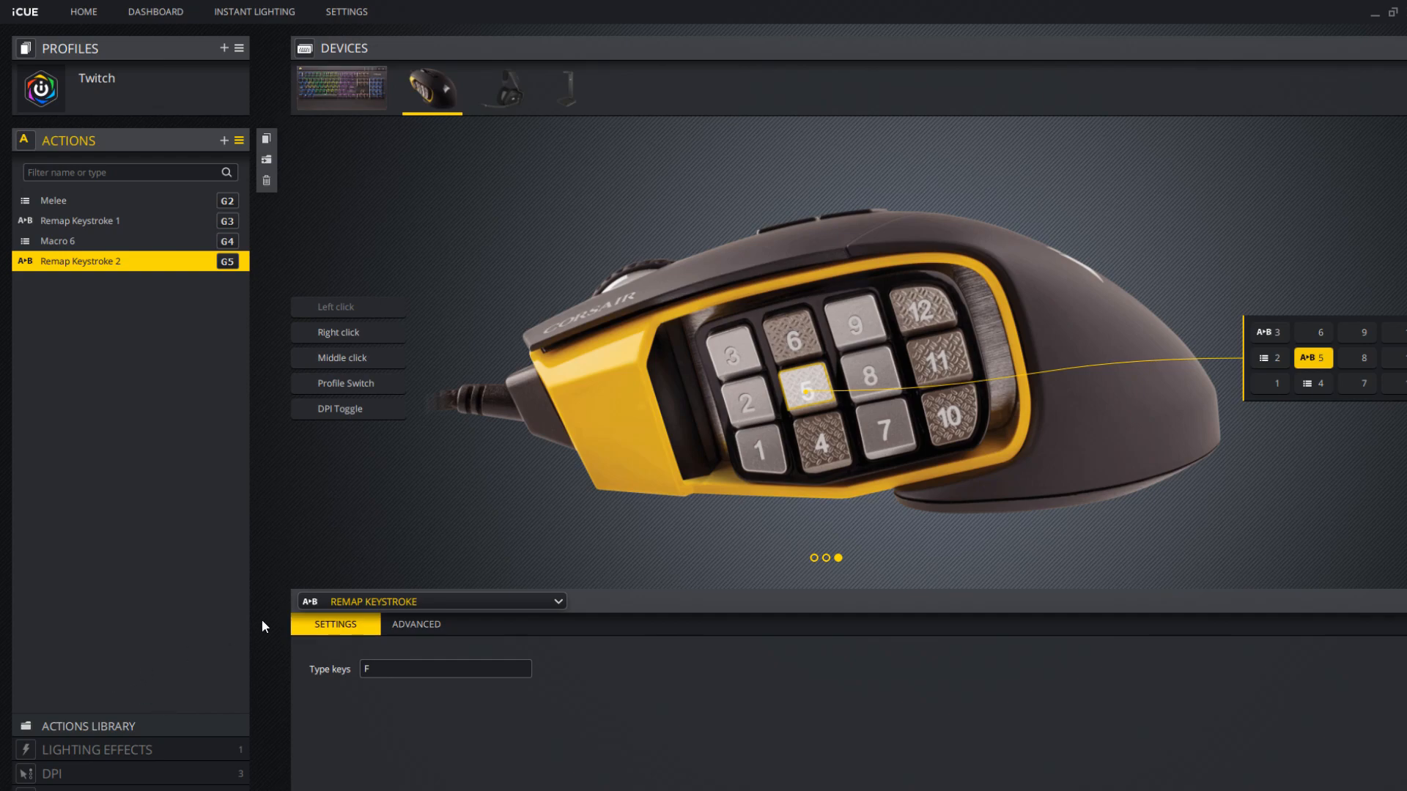
pyautogui.moveTo(273, 607)
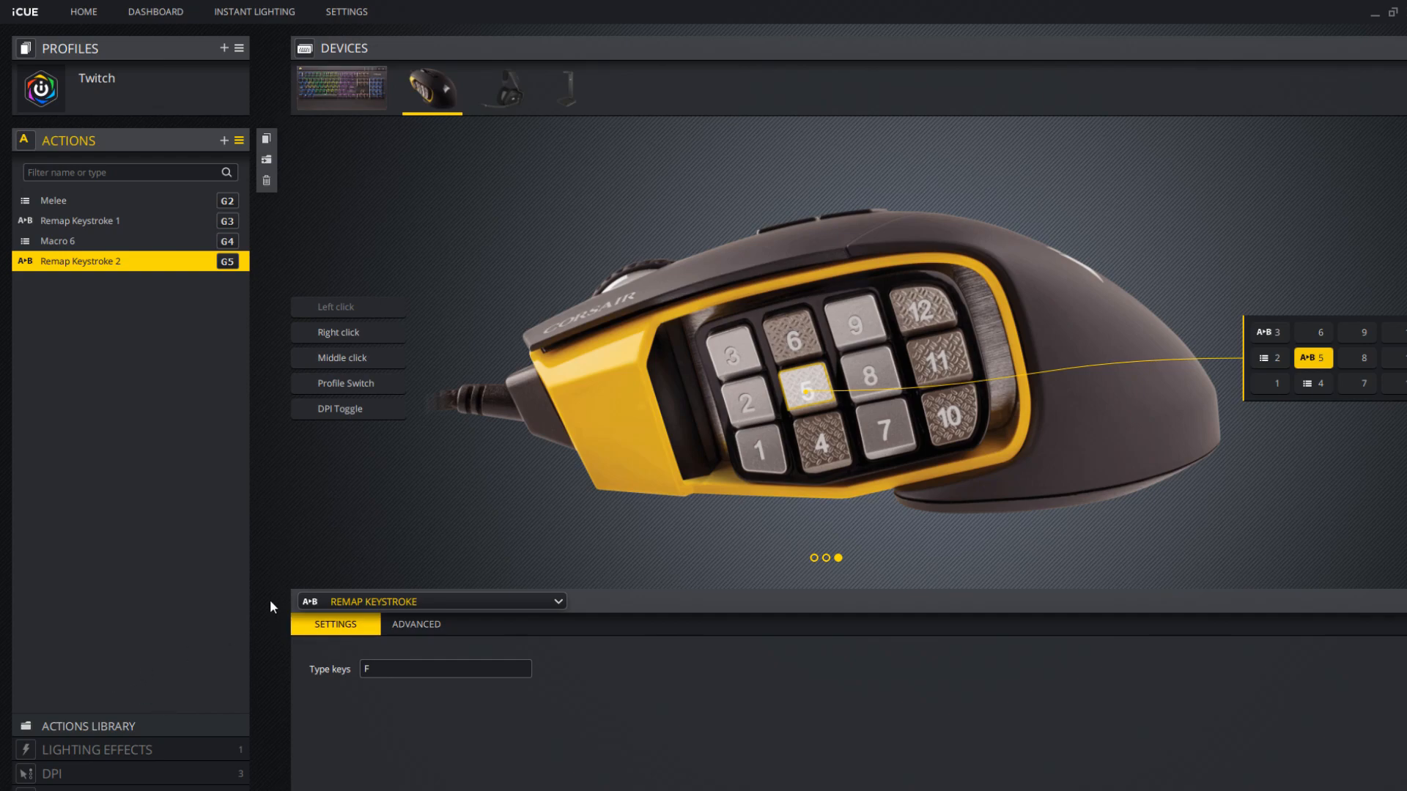
pyautogui.moveTo(309, 535)
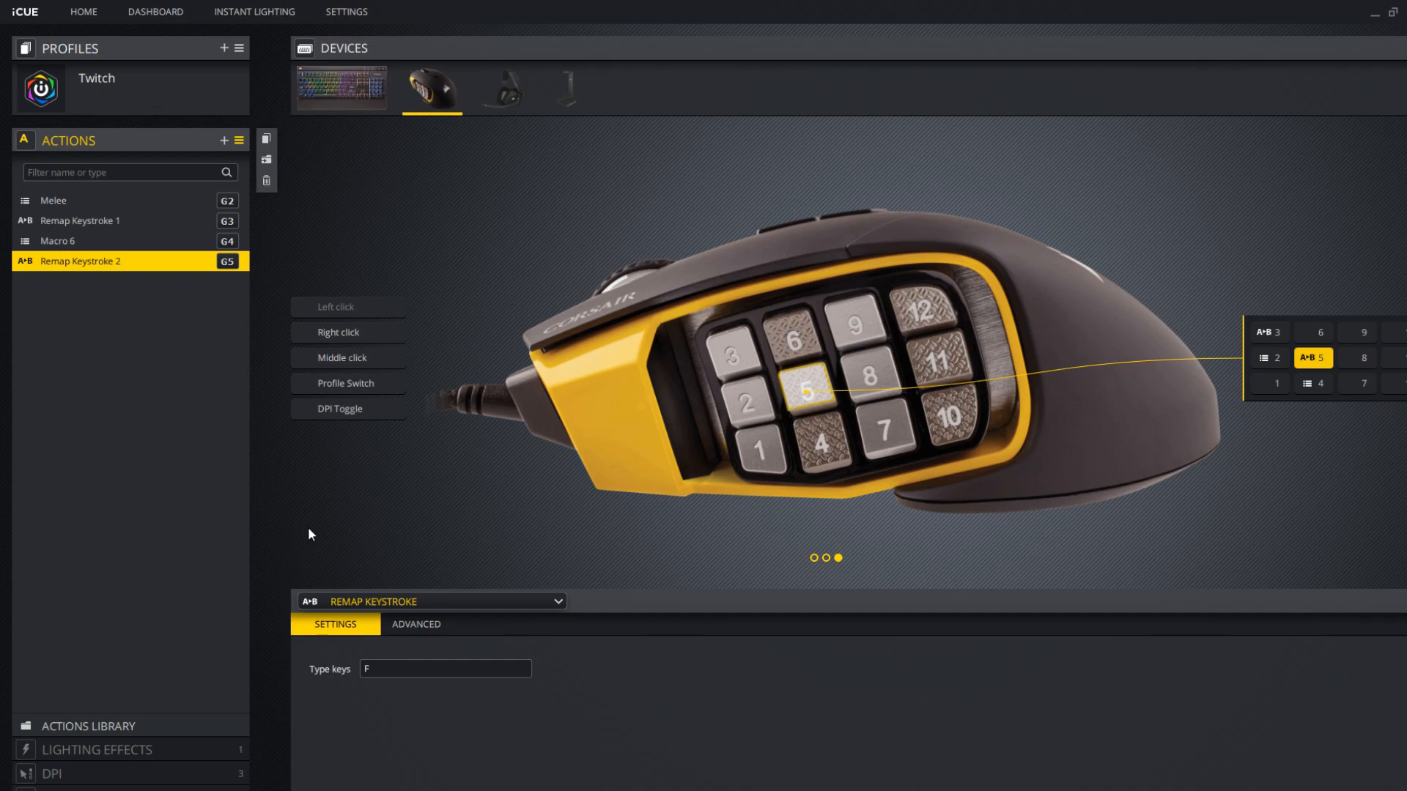
pyautogui.moveTo(299, 490)
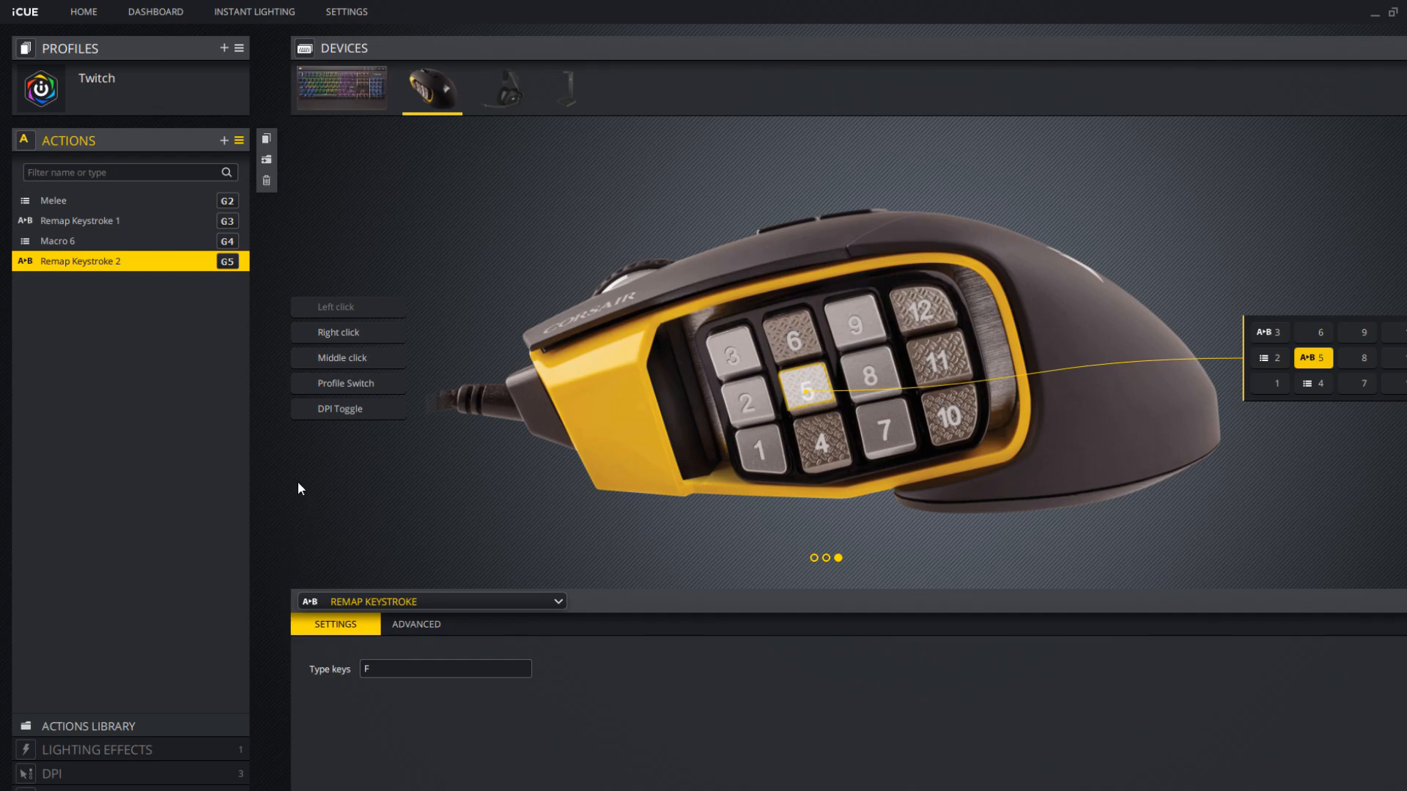
pyautogui.moveTo(311, 503)
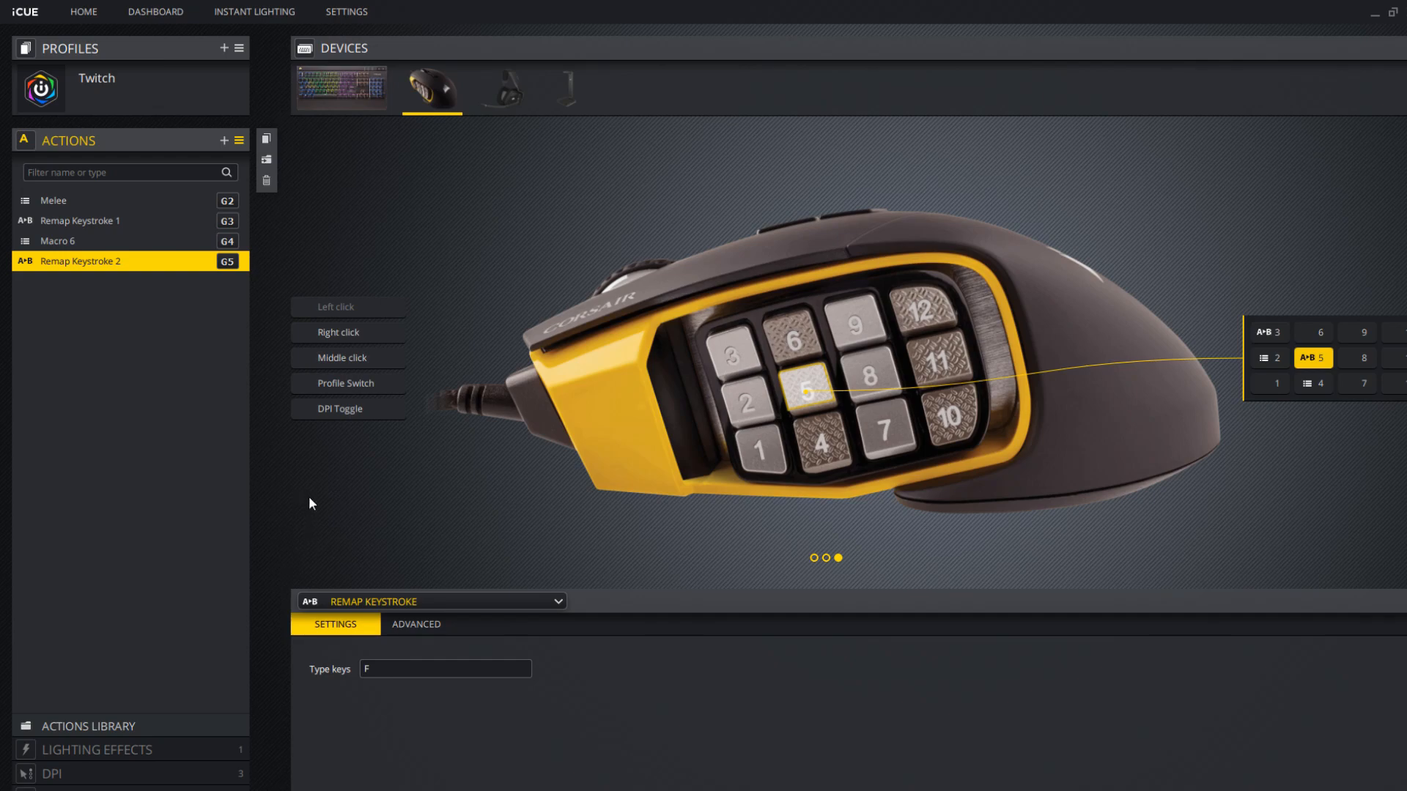
pyautogui.moveTo(953, 613)
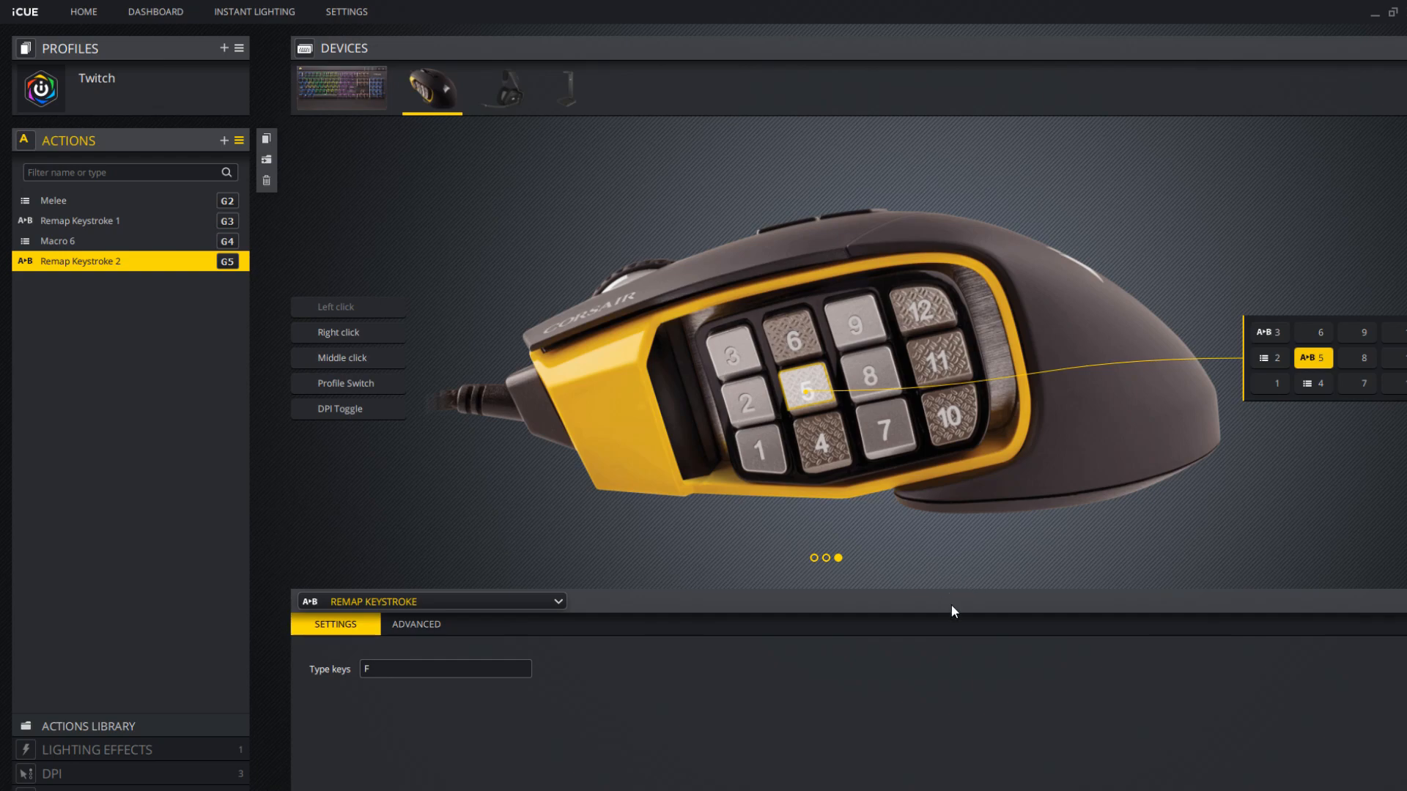
pyautogui.moveTo(962, 624)
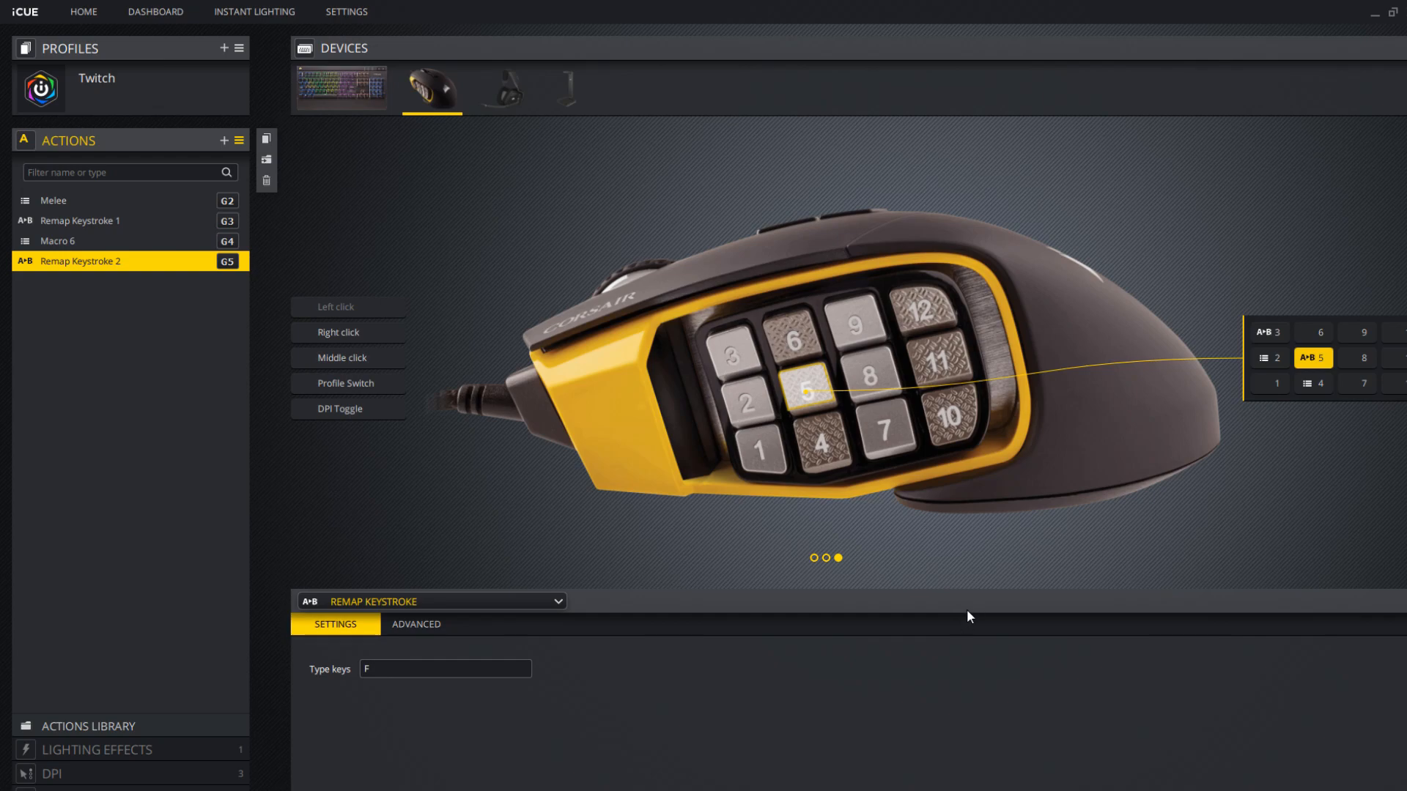
pyautogui.moveTo(1152, 568)
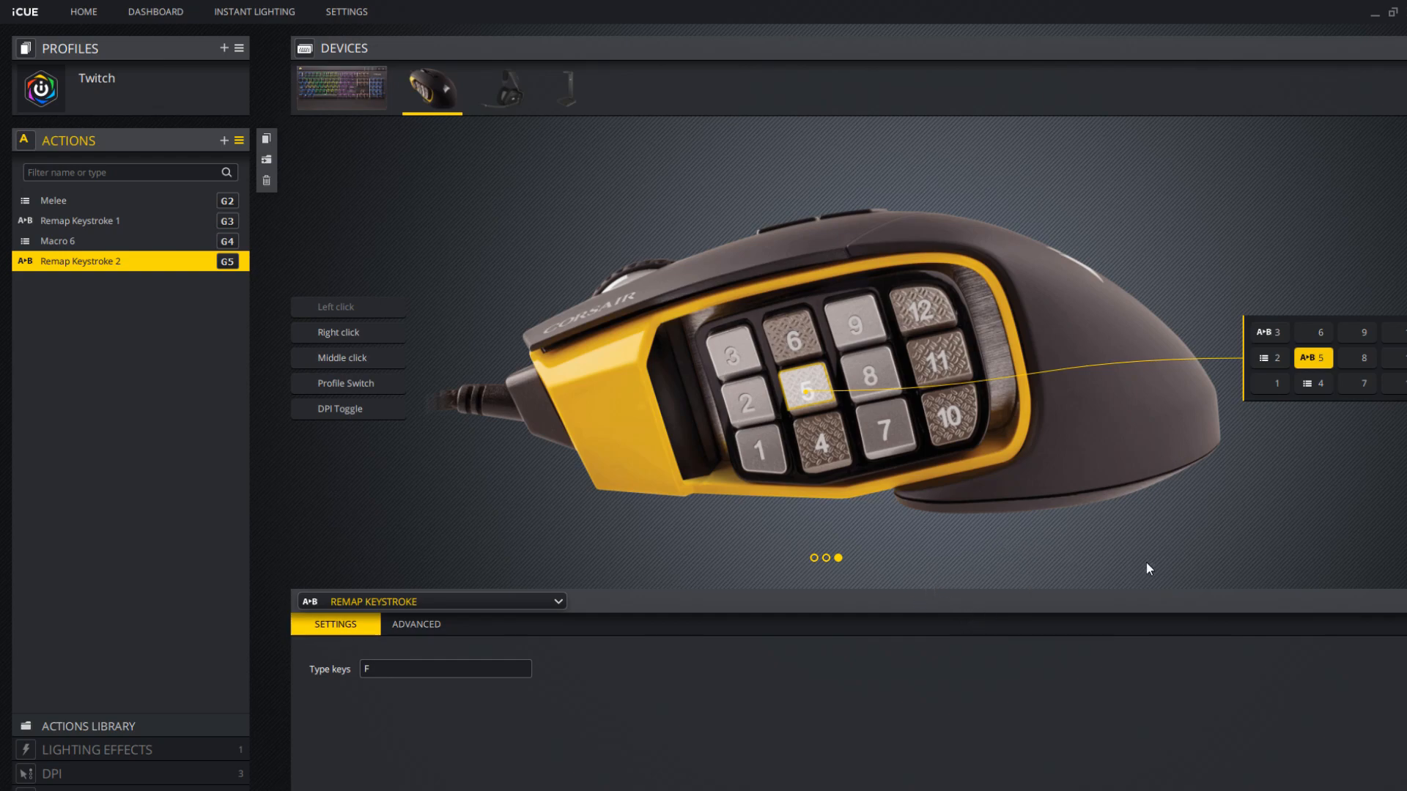